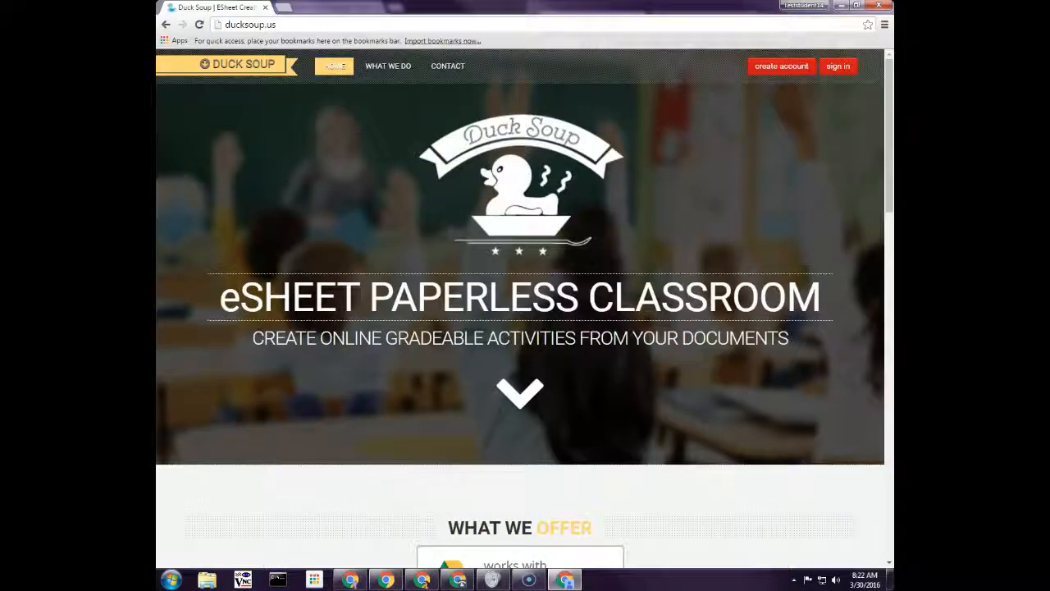
{"action": "mouse_move", "coordinate": [579, 283]}
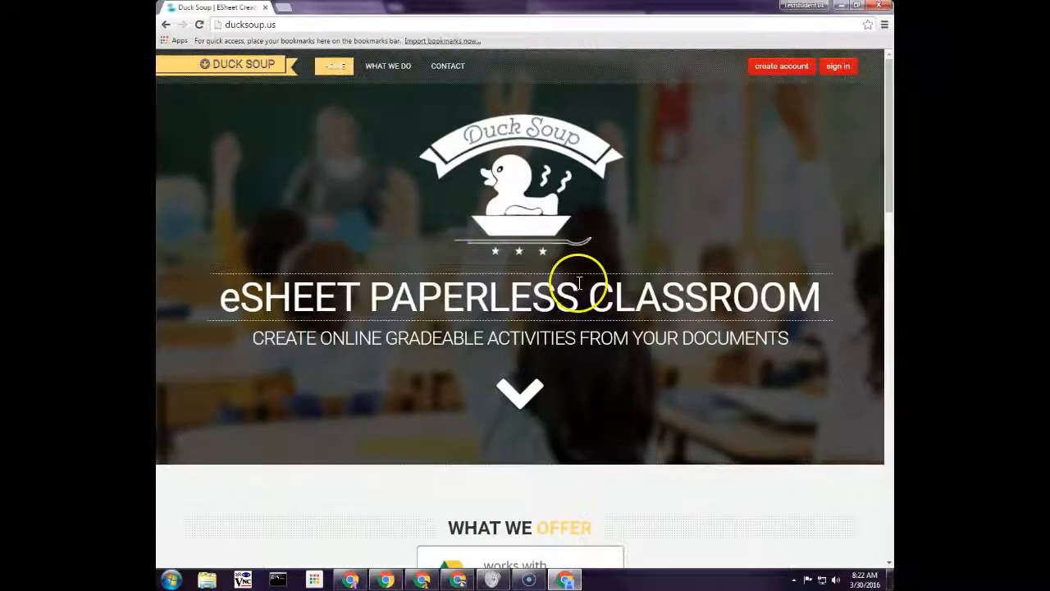
{"action": "mouse_move", "coordinate": [447, 160]}
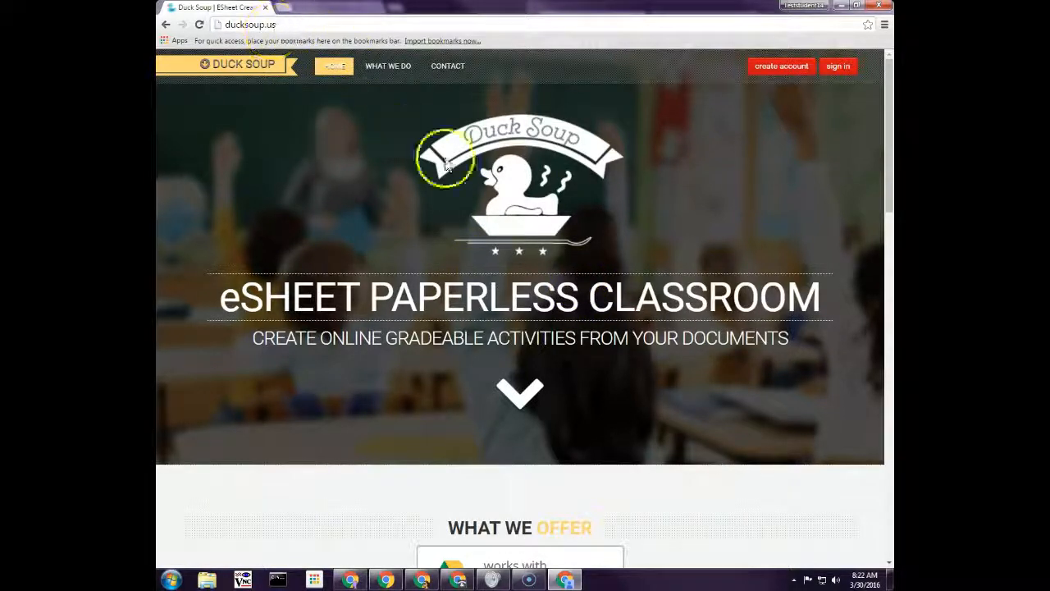
{"action": "mouse_move", "coordinate": [687, 244]}
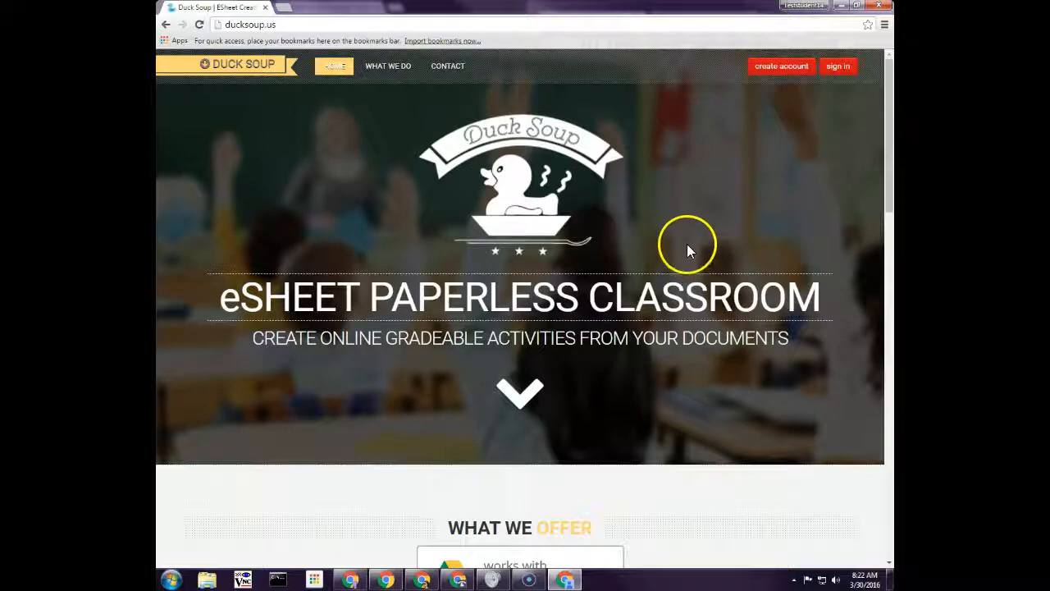
Begin a new Duck Soup account using a Google login.
{"action": "left_click", "coordinate": [780, 67]}
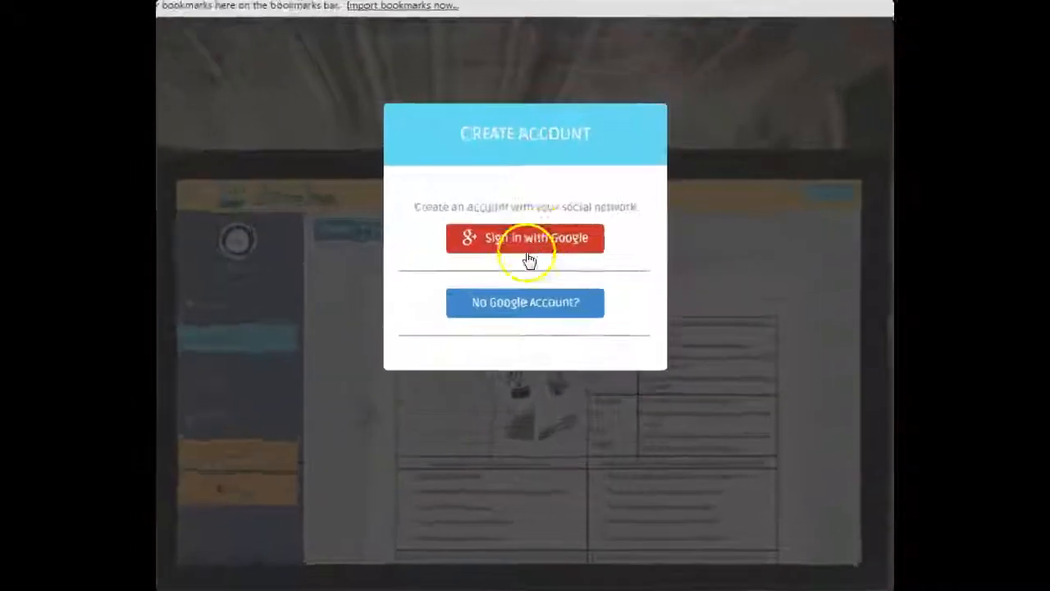
{"action": "left_click", "coordinate": [525, 302]}
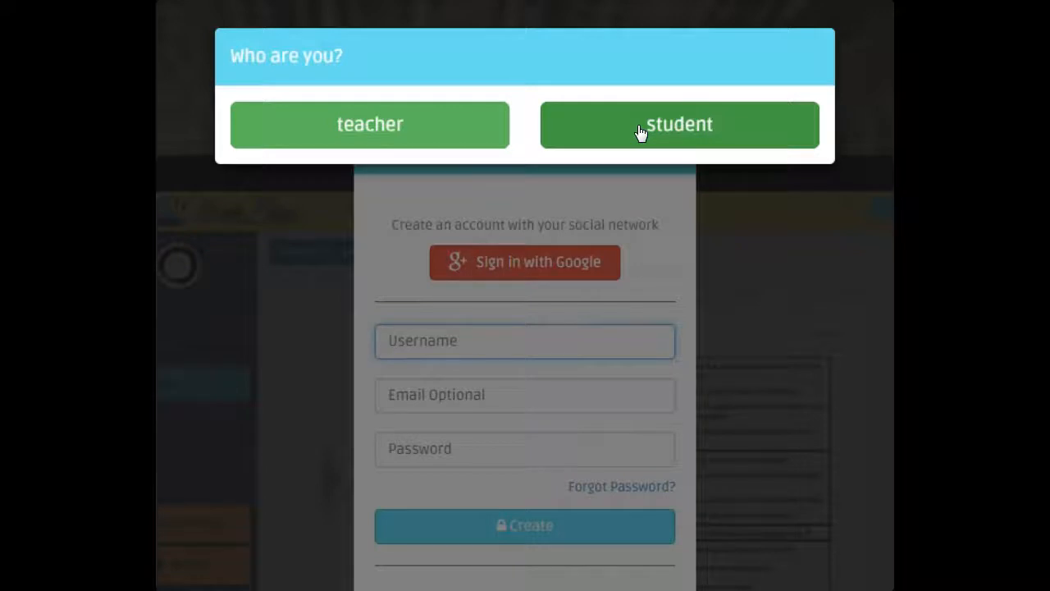
{"action": "mouse_move", "coordinate": [784, 328]}
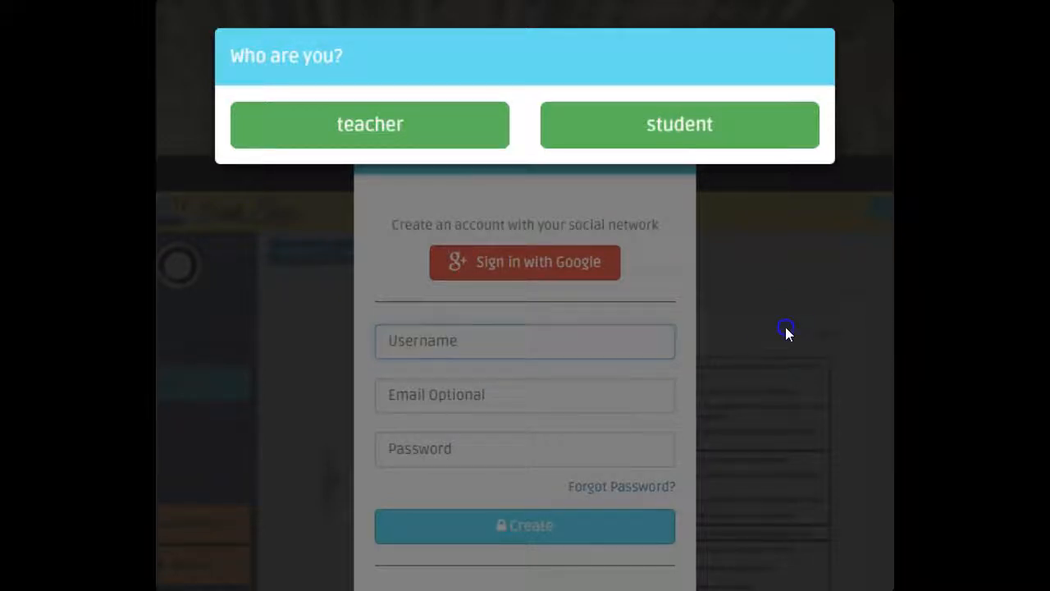
{"action": "mouse_move", "coordinate": [168, 182]}
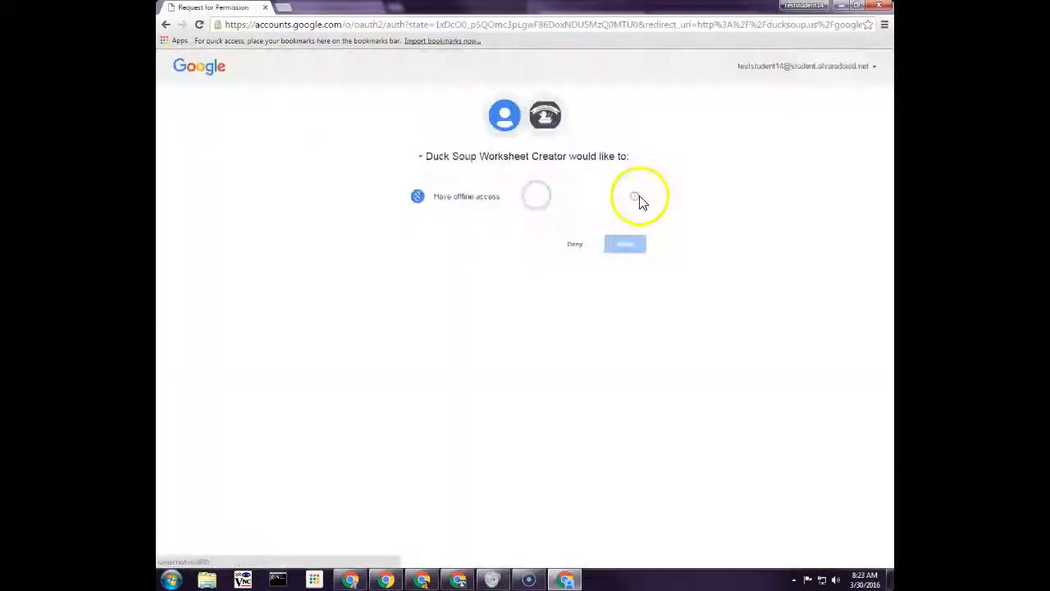
Allow offline access, view 2nd Period, and briefly open then dismiss the join-a-class form.
{"action": "left_click", "coordinate": [624, 244]}
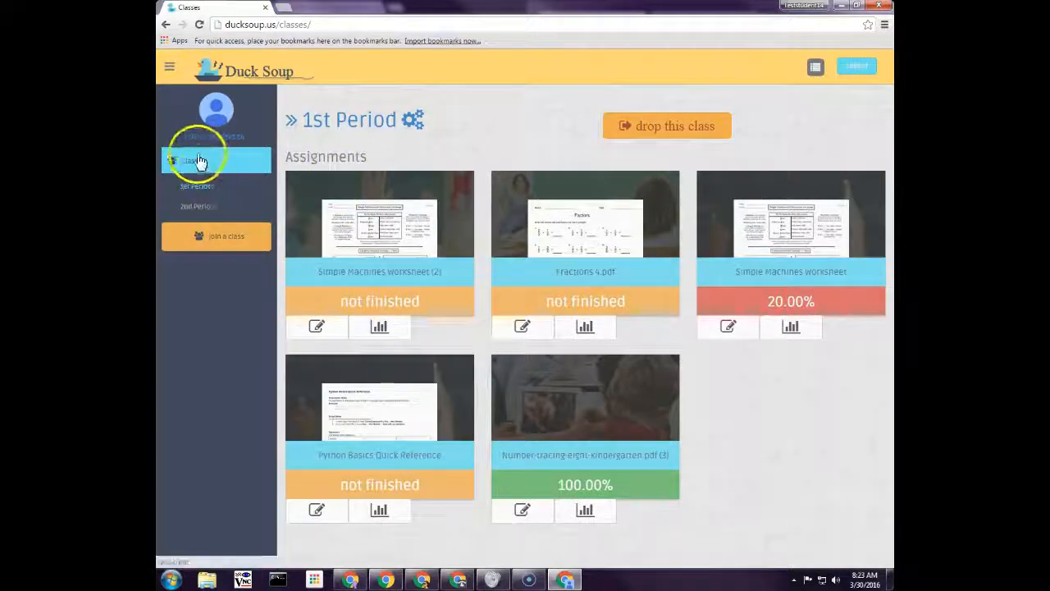
{"action": "mouse_move", "coordinate": [730, 416]}
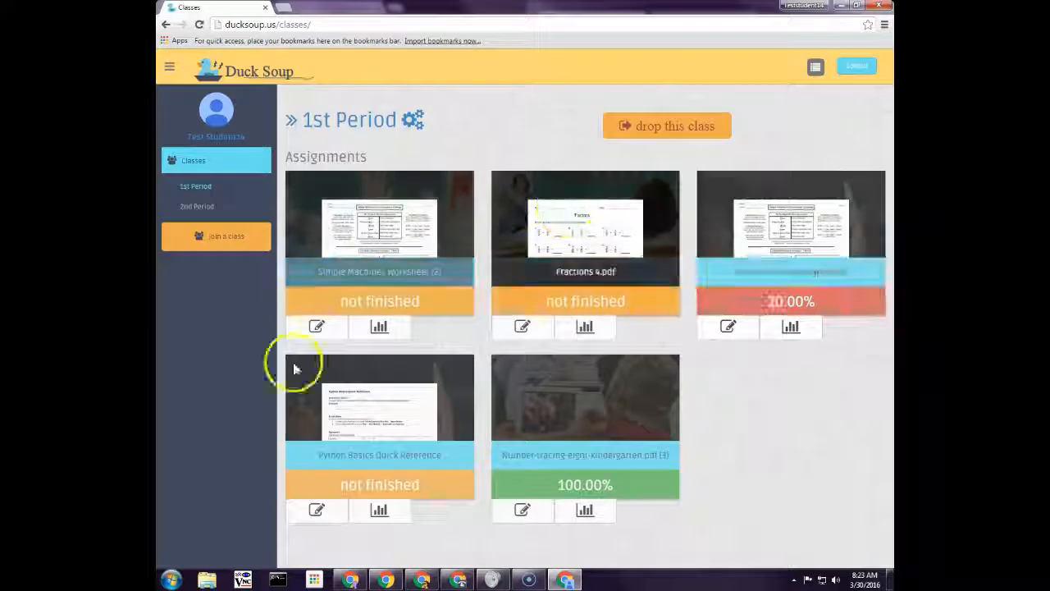
{"action": "mouse_move", "coordinate": [790, 446]}
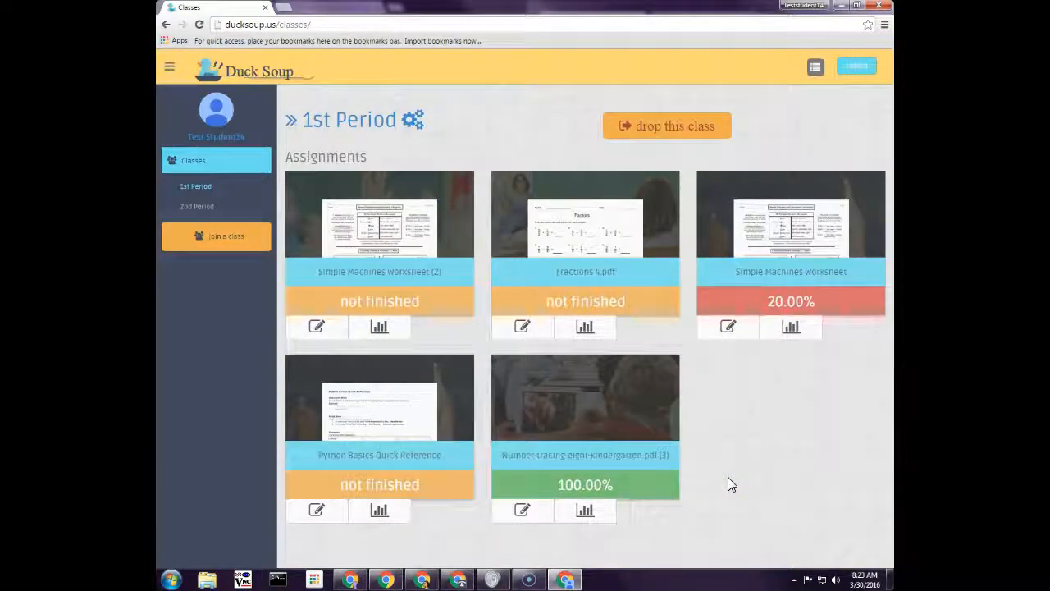
{"action": "mouse_move", "coordinate": [451, 111]}
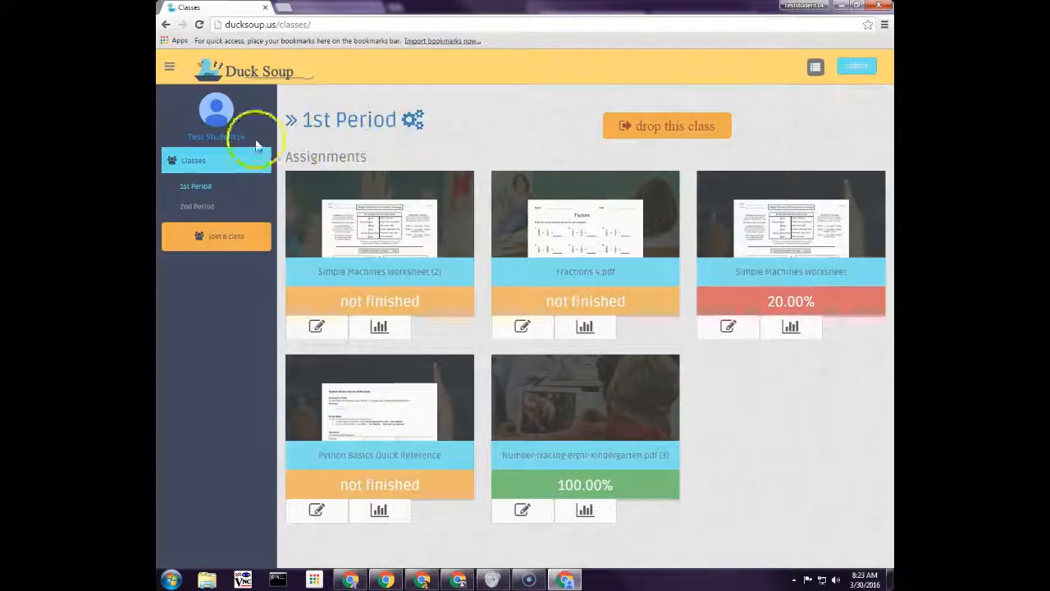
{"action": "left_click", "coordinate": [197, 206]}
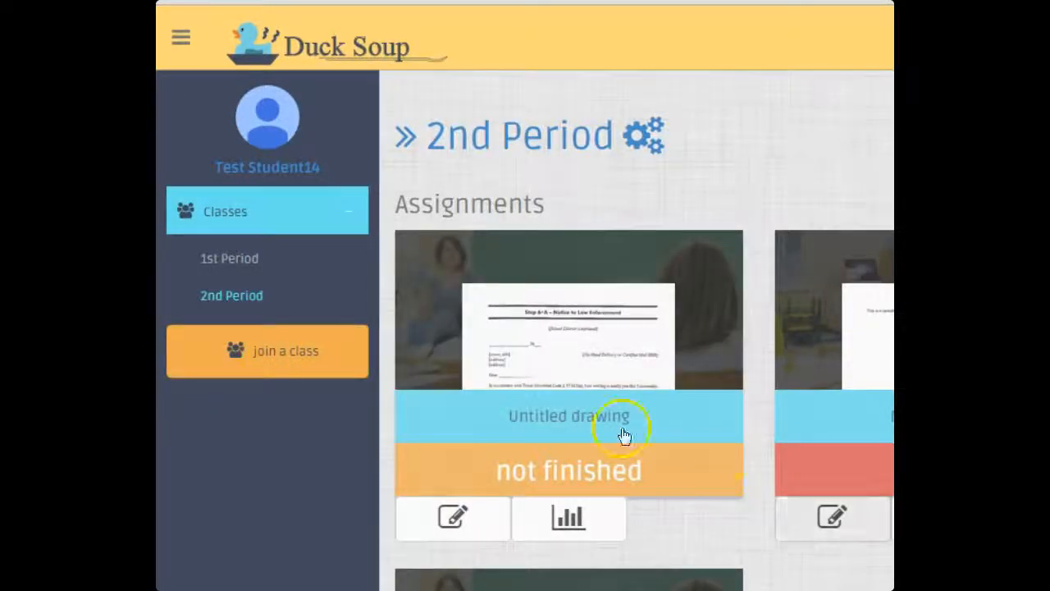
{"action": "left_click", "coordinate": [268, 350]}
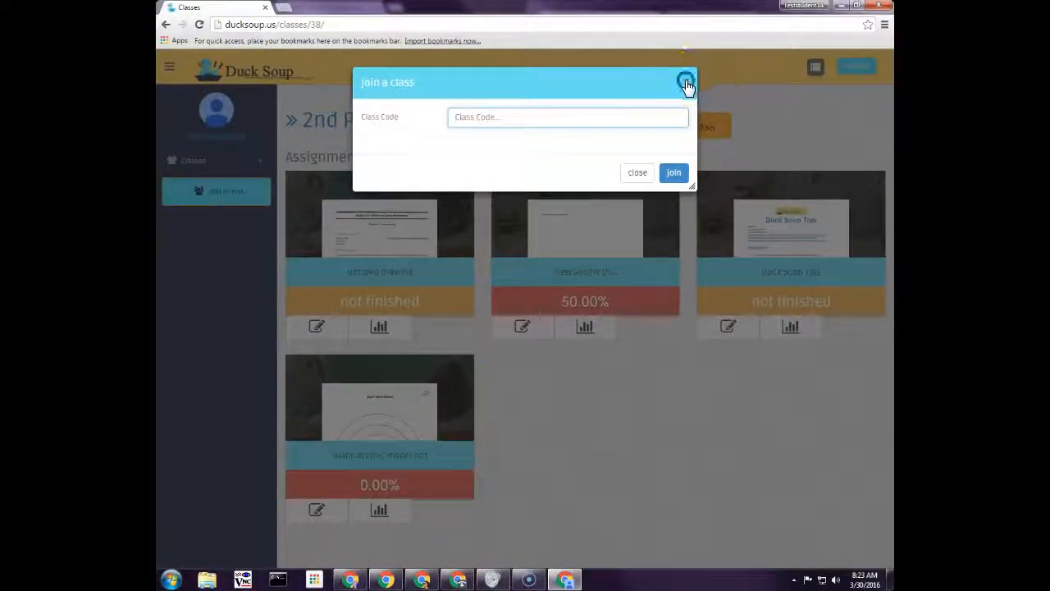
{"action": "left_click", "coordinate": [686, 82]}
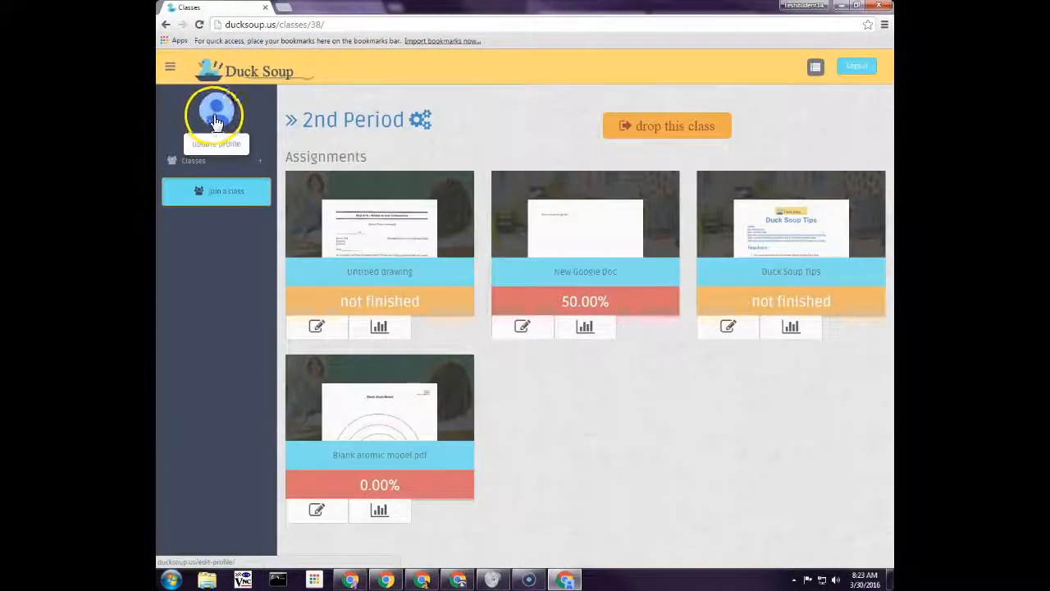
Open the Update profile page with its teacher-locked name and student ID.
{"action": "left_click", "coordinate": [215, 113]}
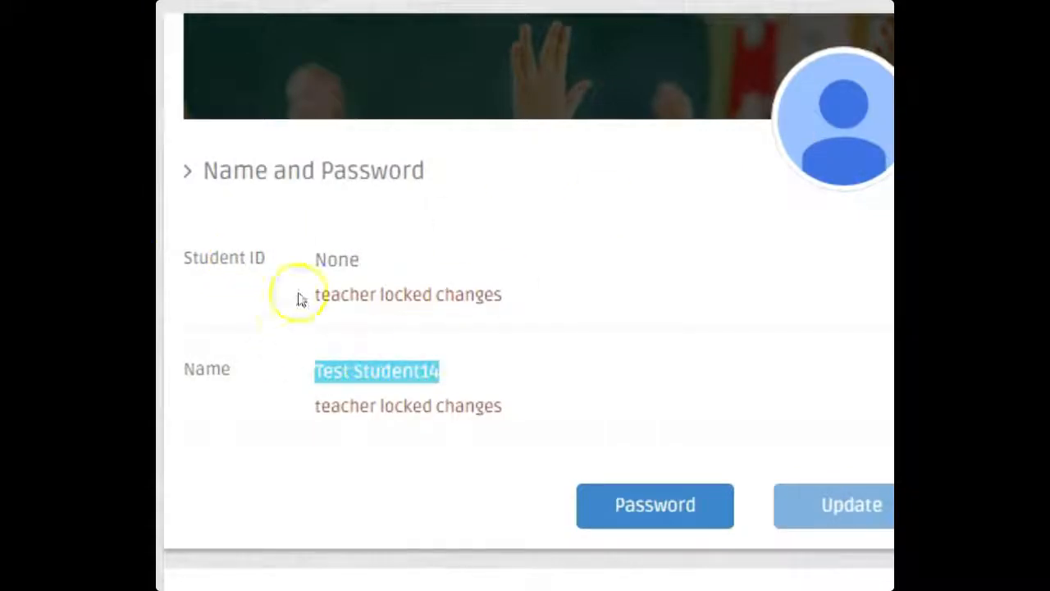
{"action": "mouse_move", "coordinate": [328, 260]}
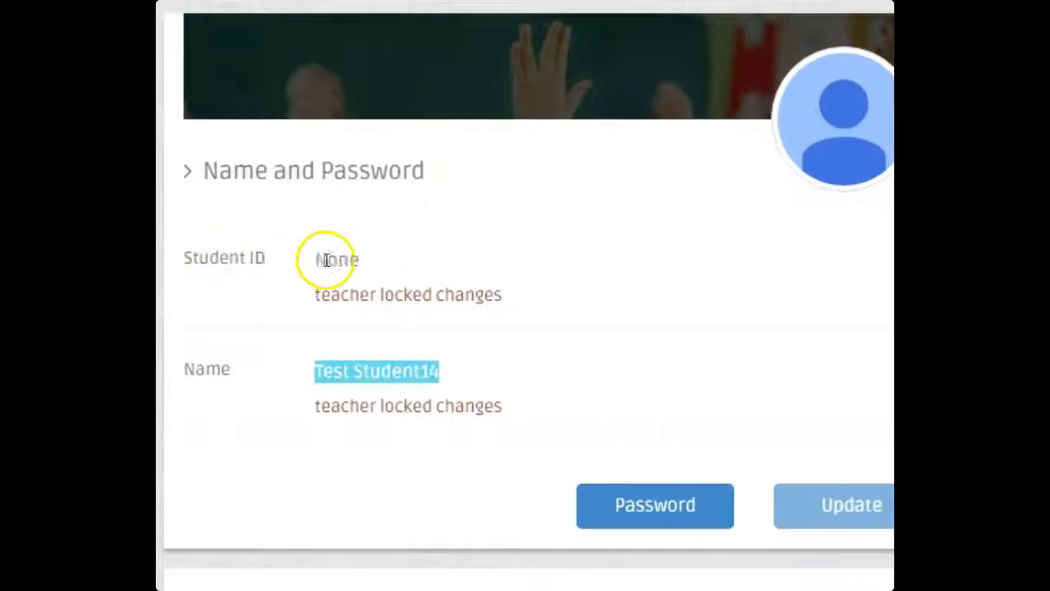
{"action": "mouse_move", "coordinate": [336, 259]}
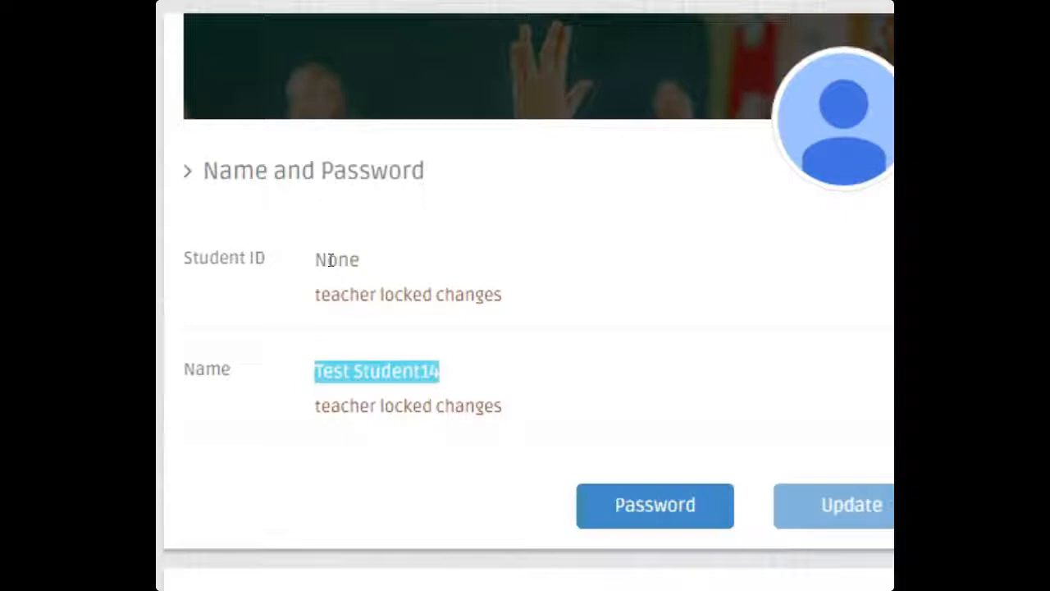
{"action": "mouse_move", "coordinate": [337, 258]}
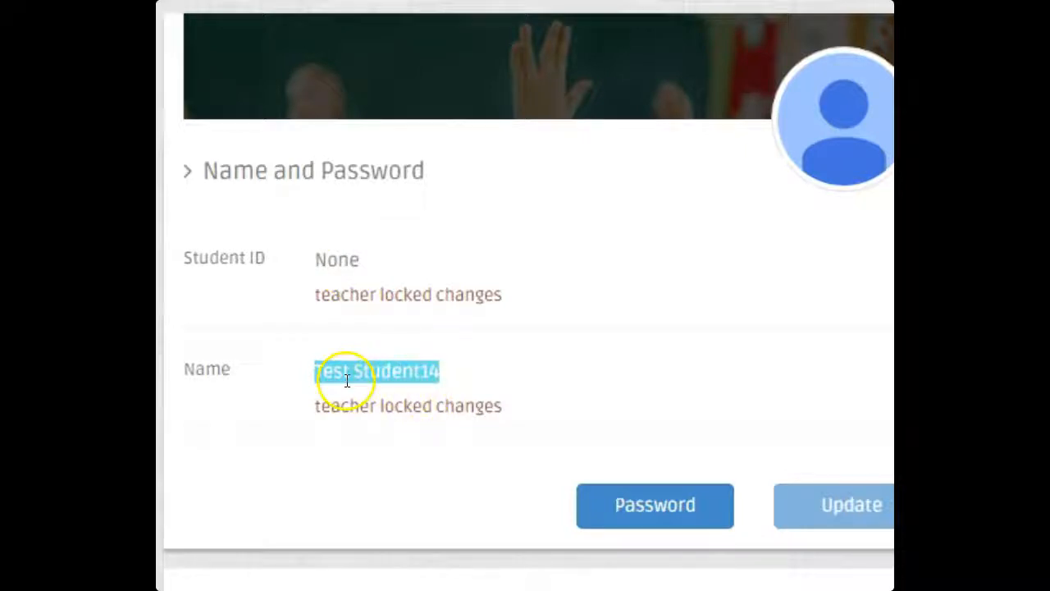
{"action": "mouse_move", "coordinate": [341, 316]}
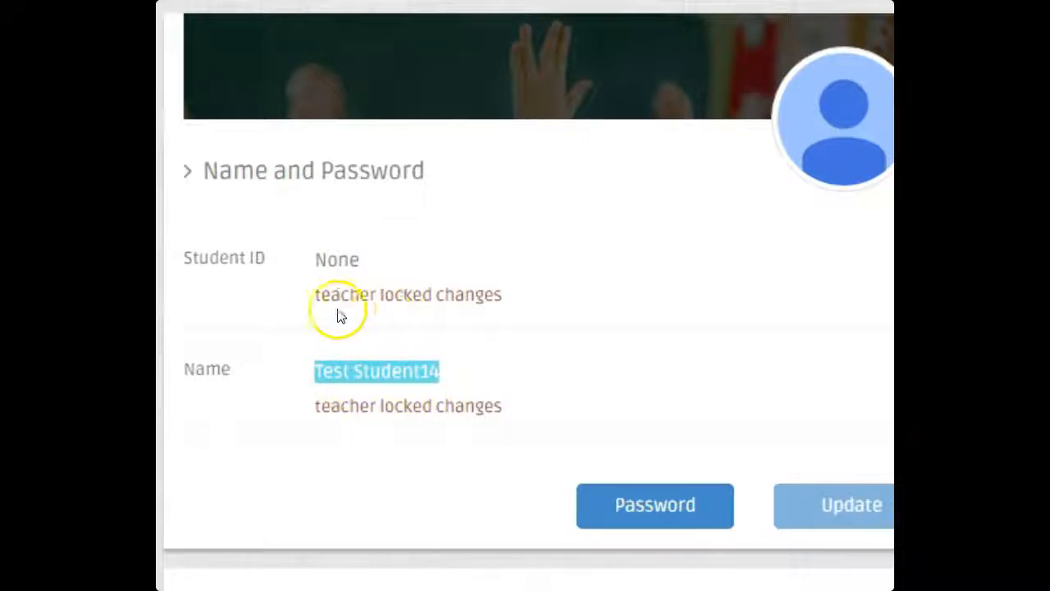
{"action": "mouse_move", "coordinate": [435, 426]}
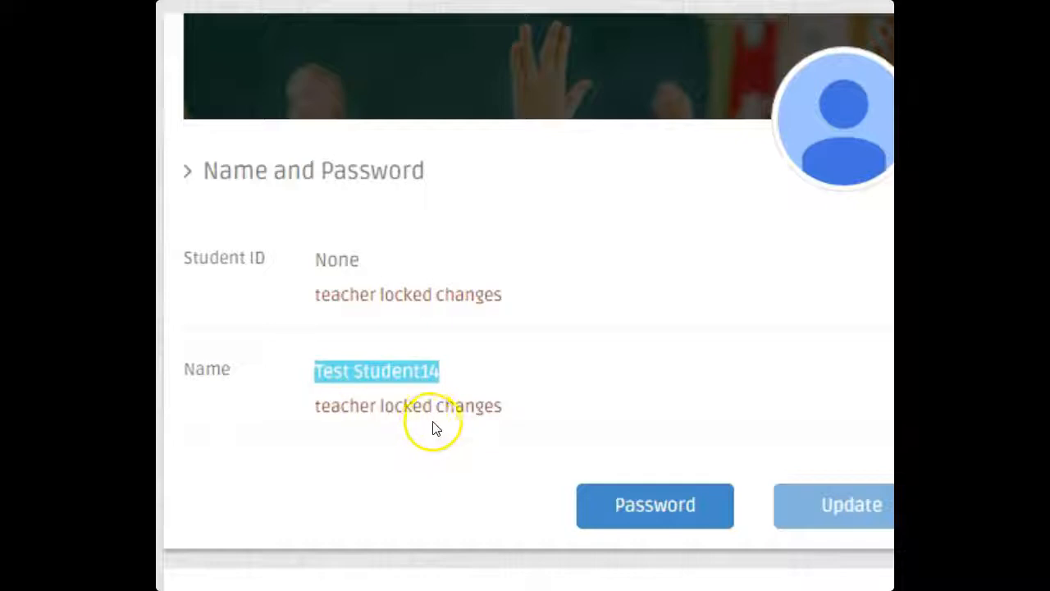
{"action": "mouse_move", "coordinate": [412, 316]}
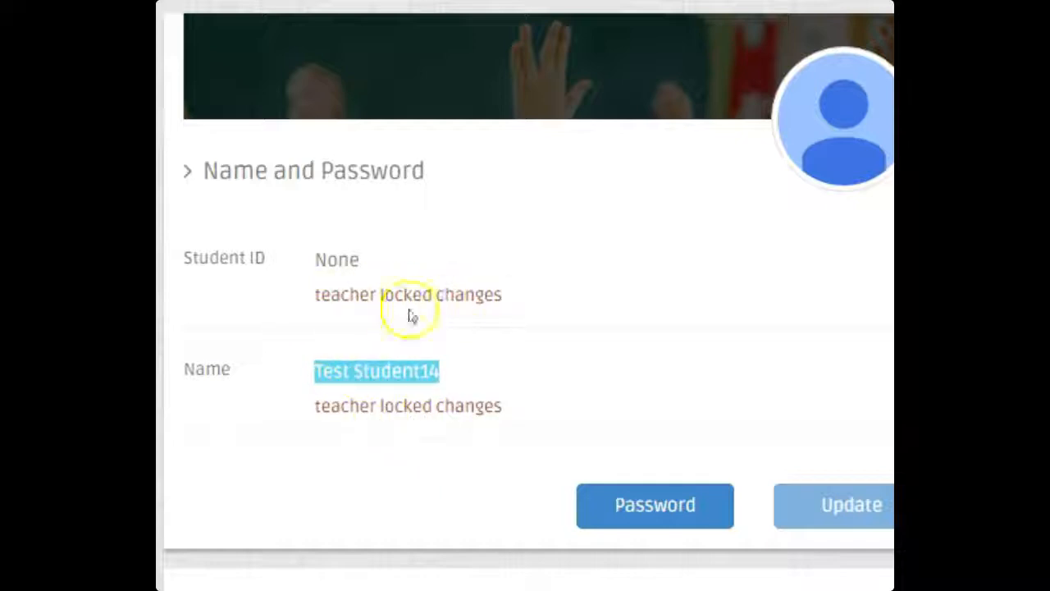
{"action": "mouse_move", "coordinate": [480, 304]}
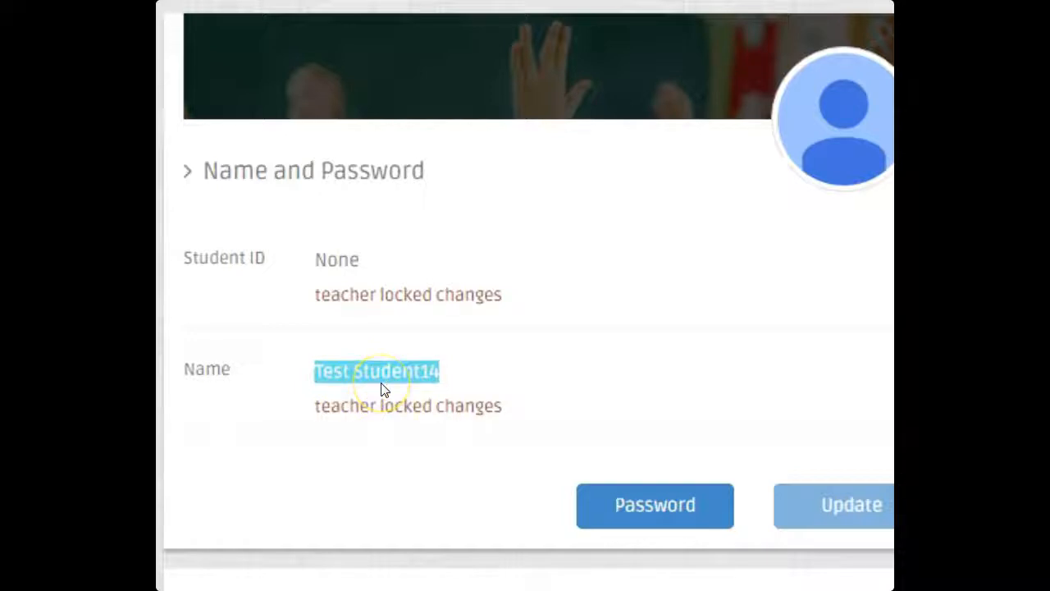
{"action": "mouse_move", "coordinate": [382, 388]}
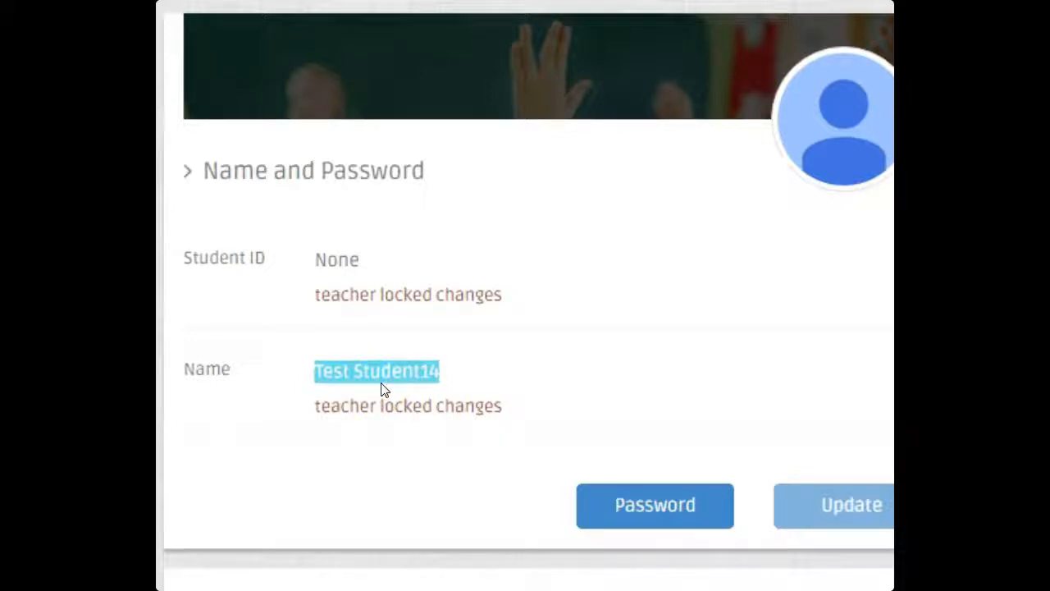
{"action": "mouse_move", "coordinate": [336, 259]}
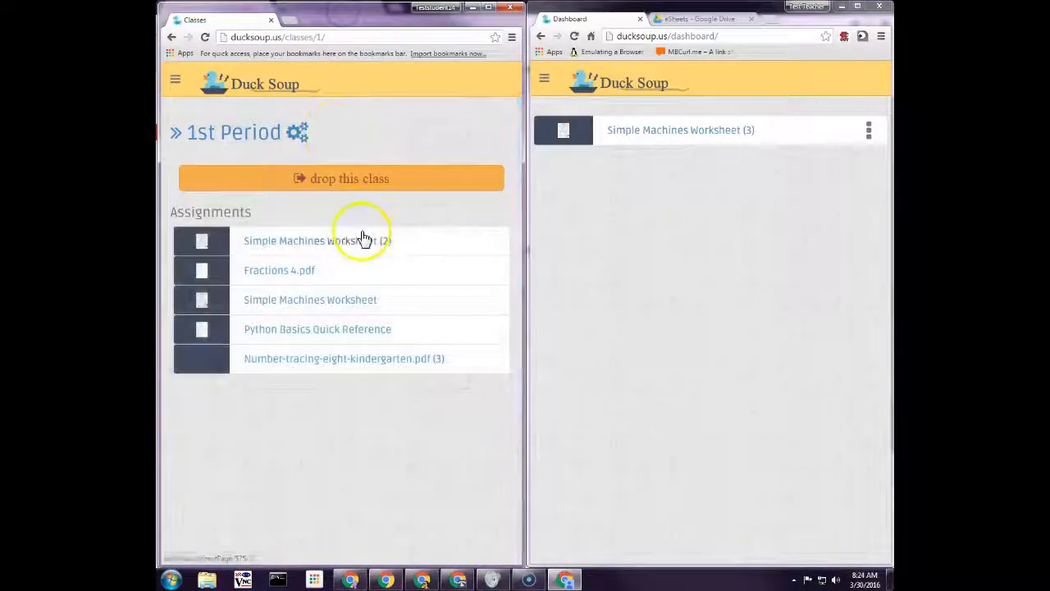
{"action": "mouse_move", "coordinate": [345, 16]}
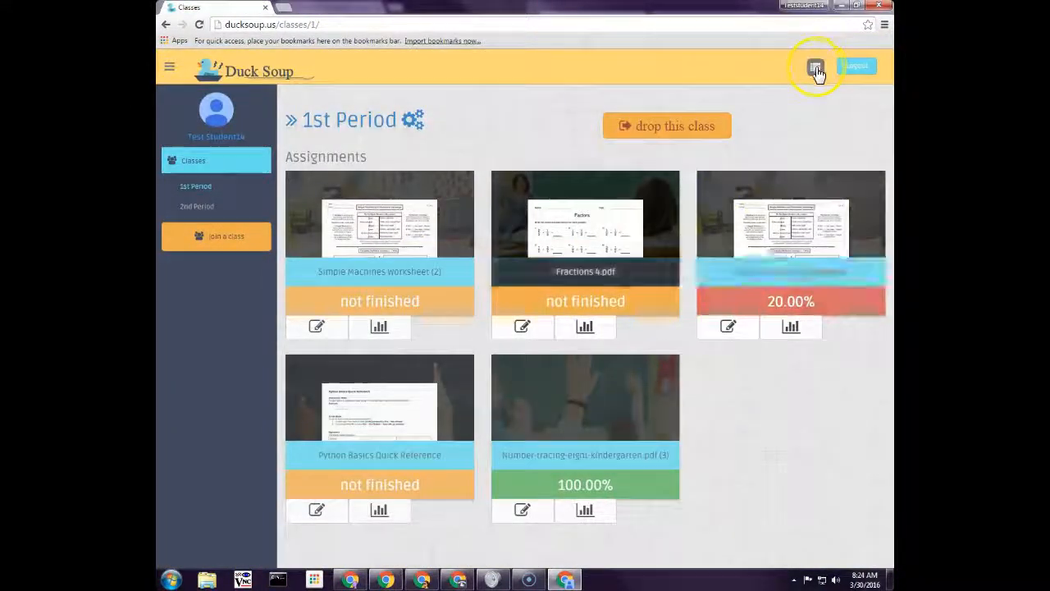
Toggle the 1st Period assignments from picture tiles to list view.
{"action": "left_click", "coordinate": [815, 67]}
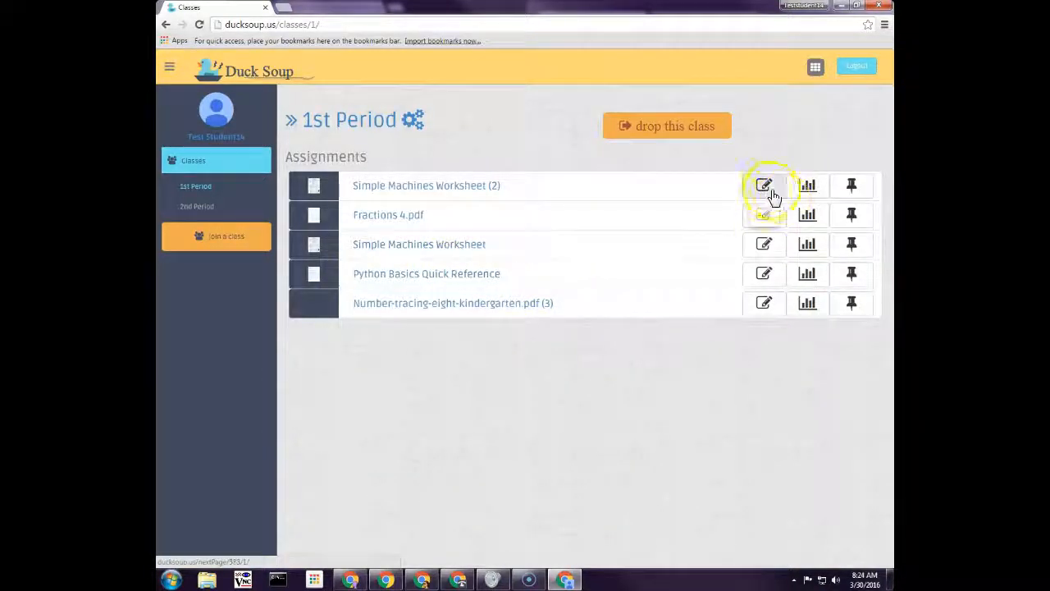
{"action": "mouse_move", "coordinate": [767, 295]}
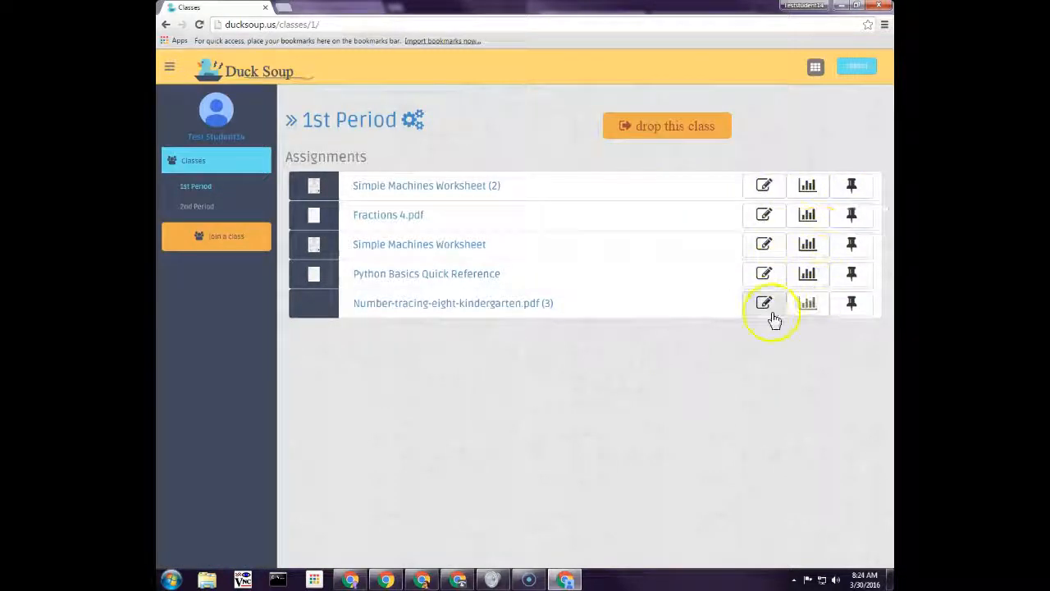
{"action": "mouse_move", "coordinate": [736, 184]}
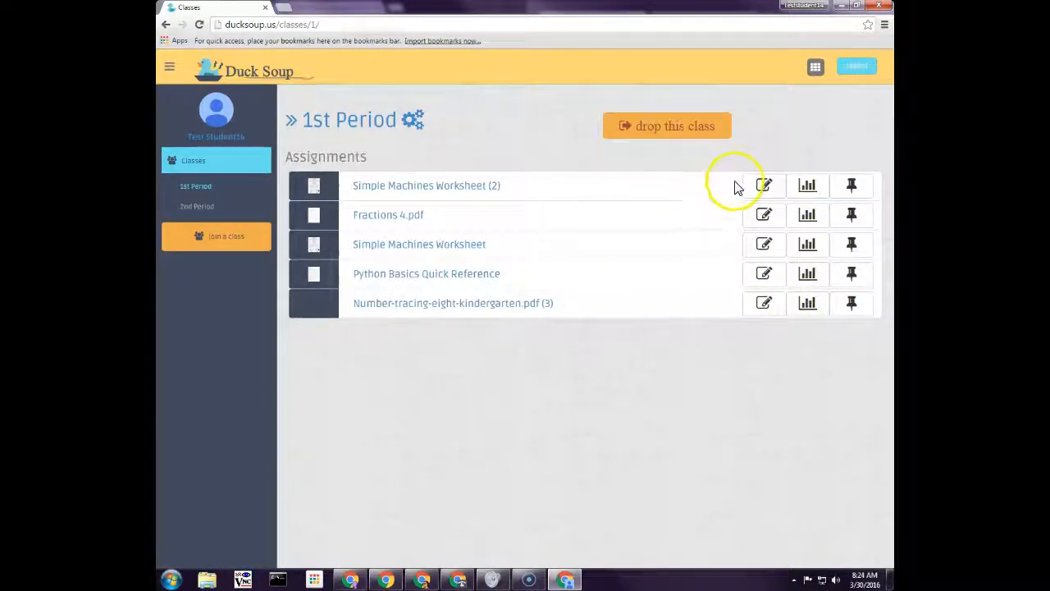
{"action": "mouse_move", "coordinate": [772, 107]}
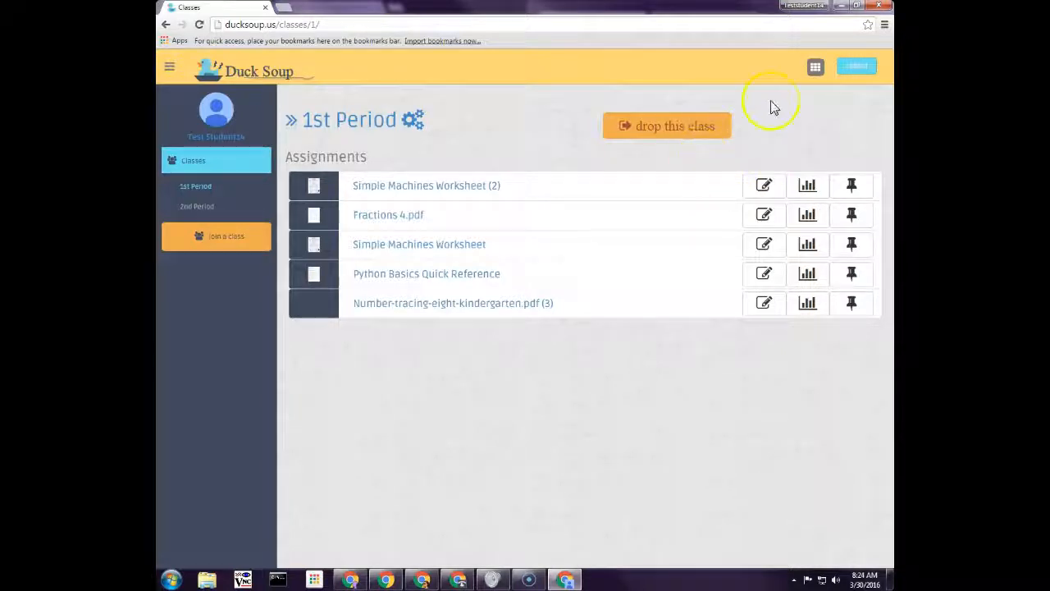
{"action": "left_click", "coordinate": [814, 66]}
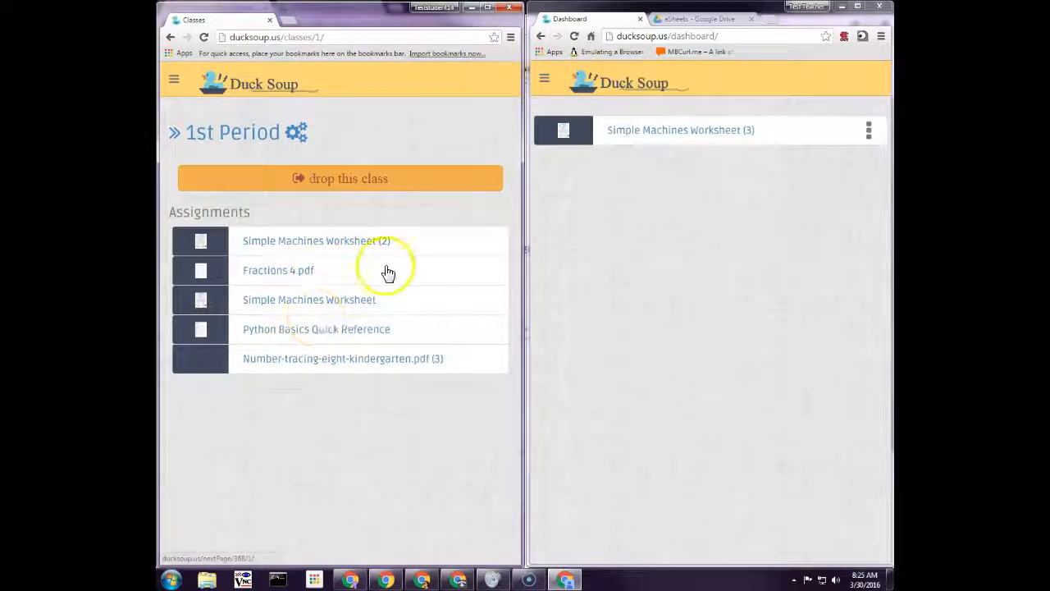
{"action": "mouse_move", "coordinate": [777, 172]}
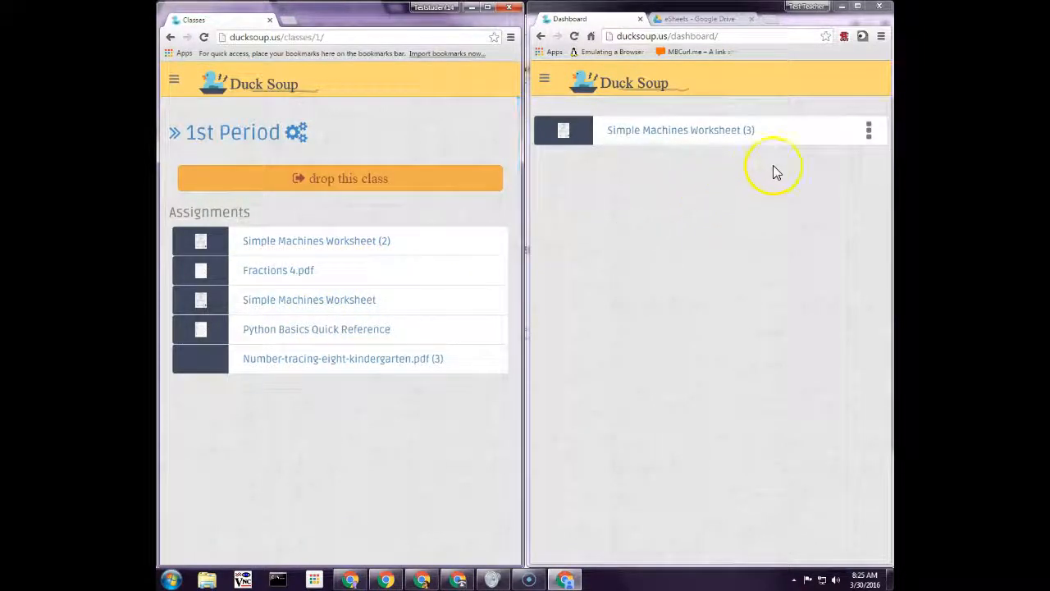
{"action": "mouse_move", "coordinate": [663, 89]}
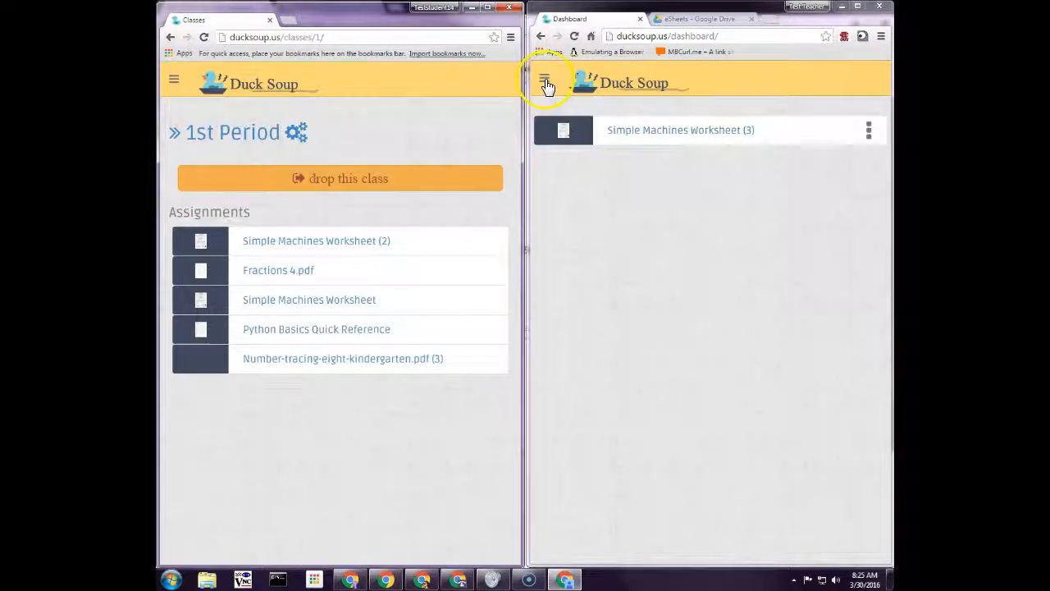
{"action": "left_click", "coordinate": [544, 82]}
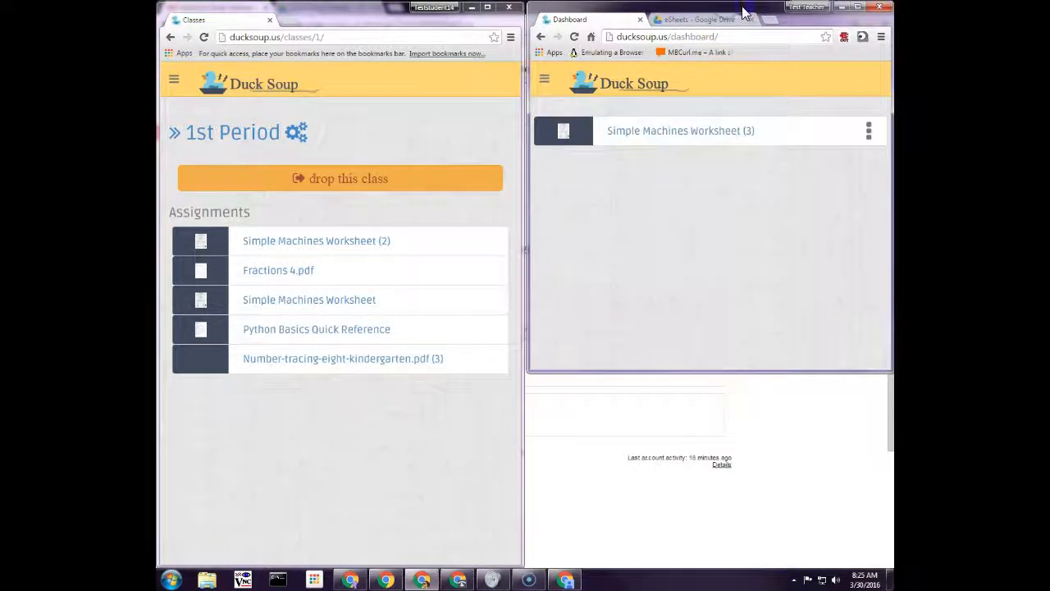
{"action": "left_click", "coordinate": [869, 7]}
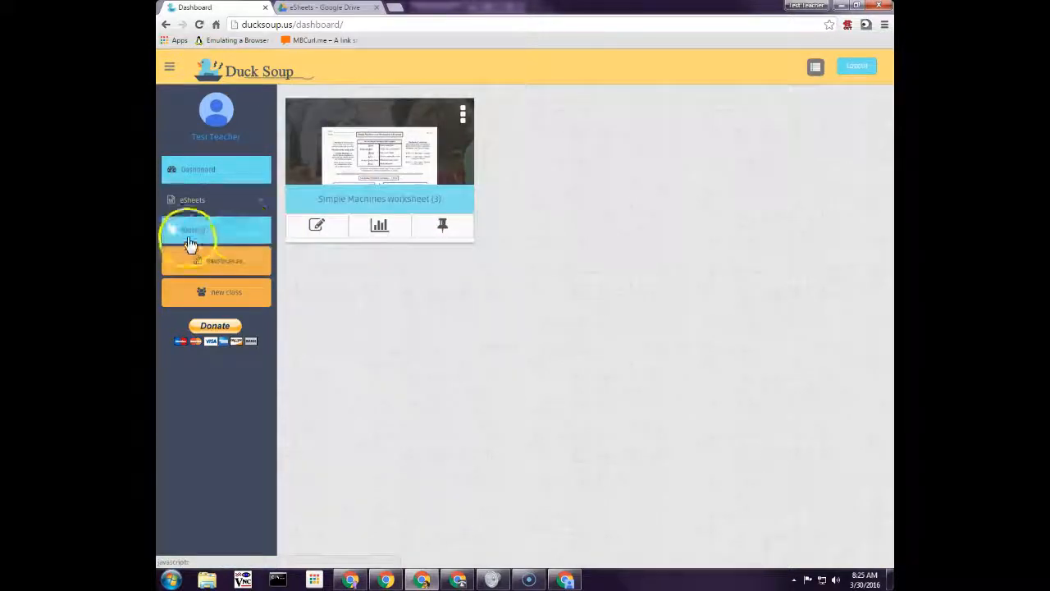
{"action": "left_click", "coordinate": [190, 229]}
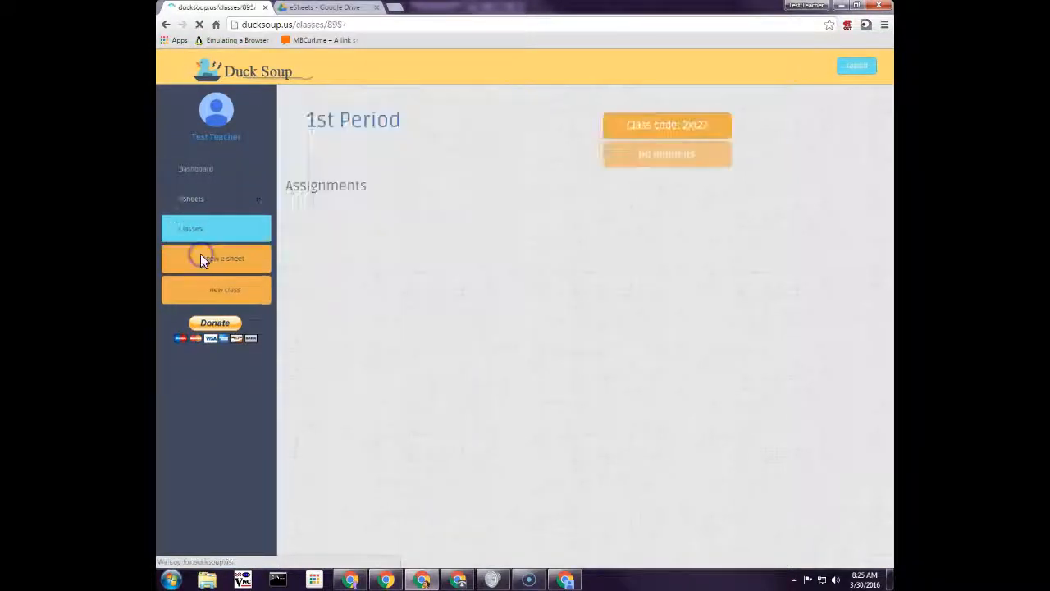
{"action": "left_click", "coordinate": [667, 125]}
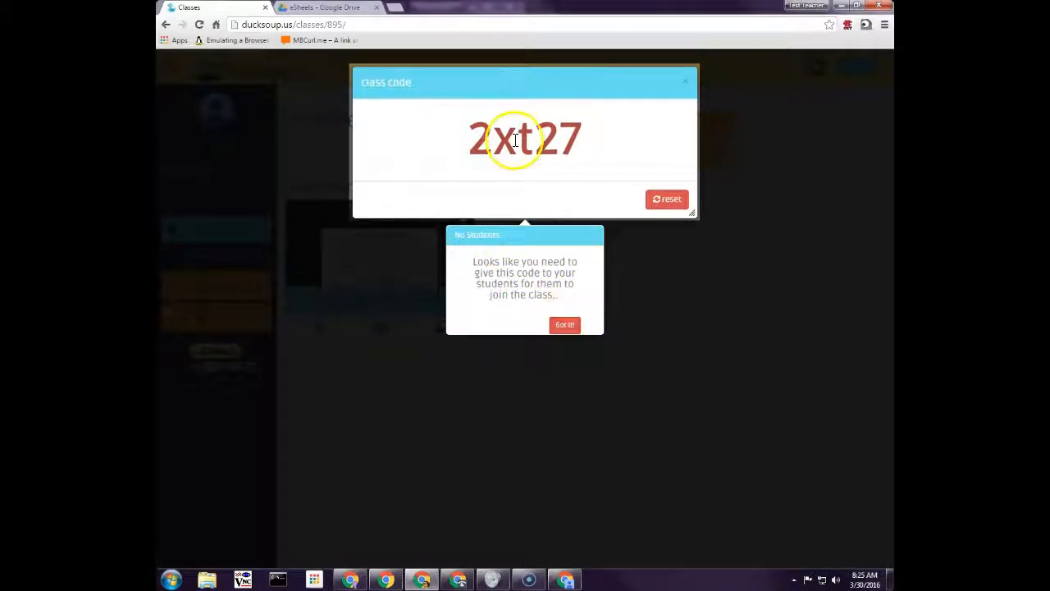
{"action": "left_click", "coordinate": [564, 325]}
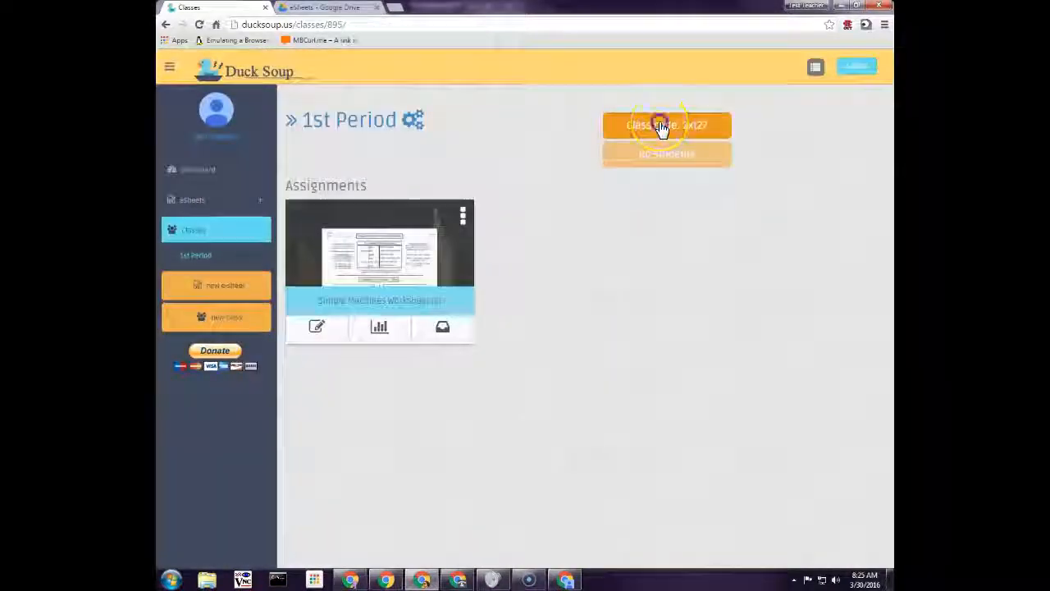
{"action": "left_click", "coordinate": [666, 124]}
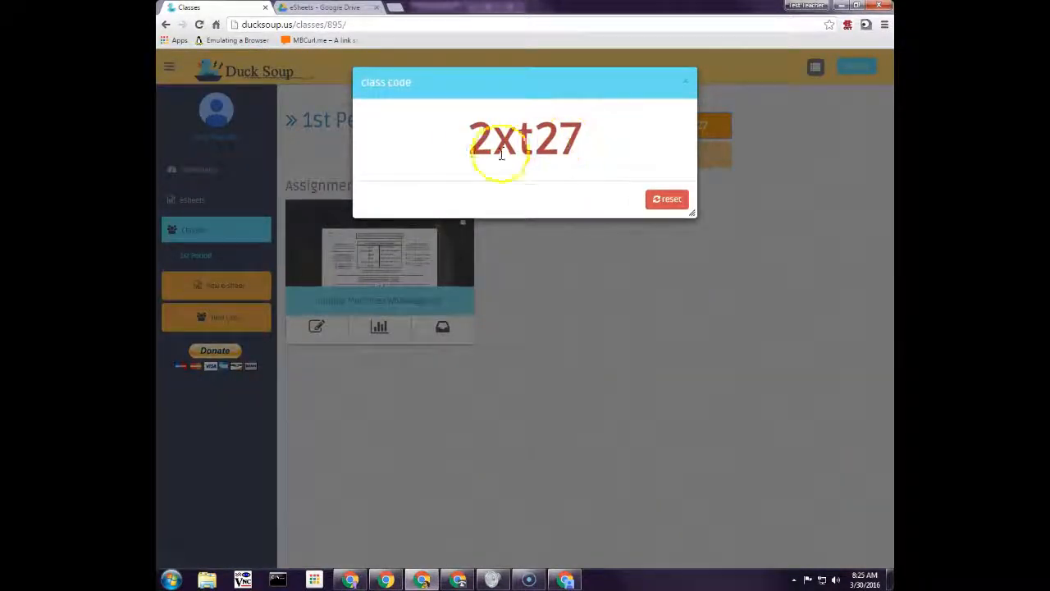
{"action": "double_click", "coordinate": [525, 138]}
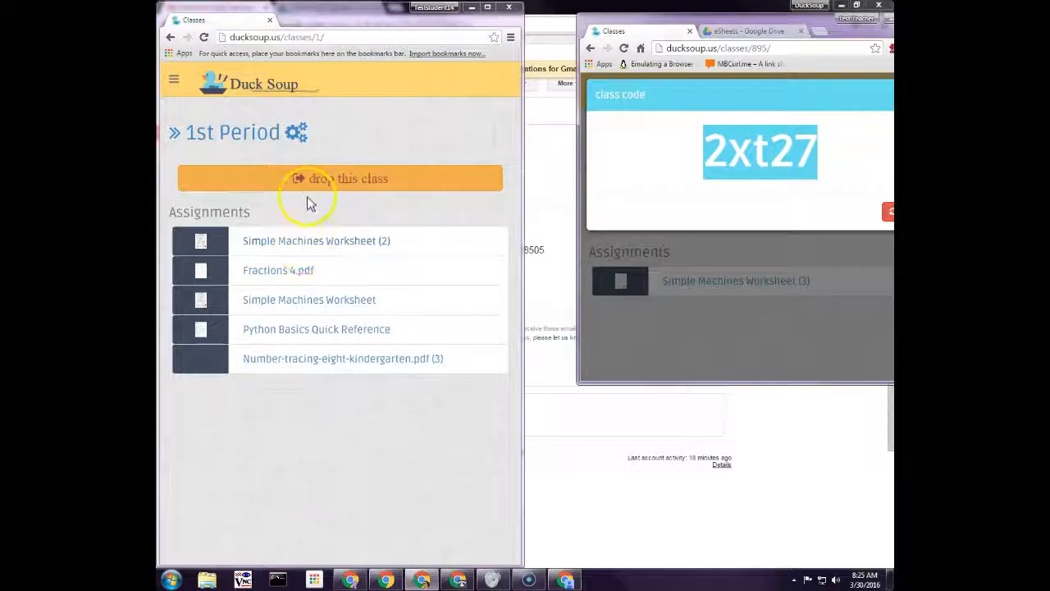
{"action": "left_click", "coordinate": [174, 79]}
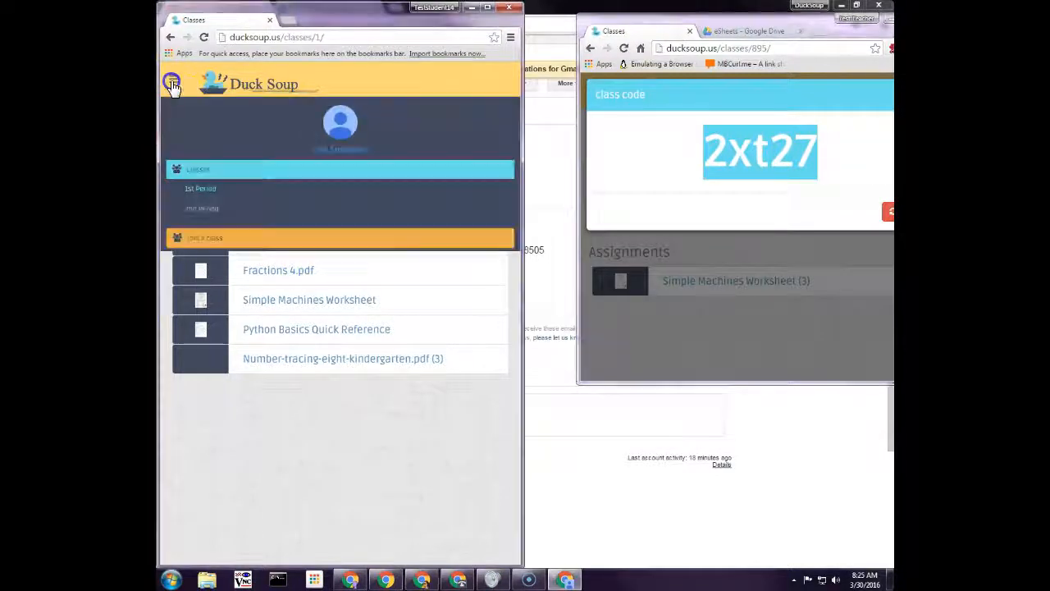
{"action": "left_click", "coordinate": [340, 237]}
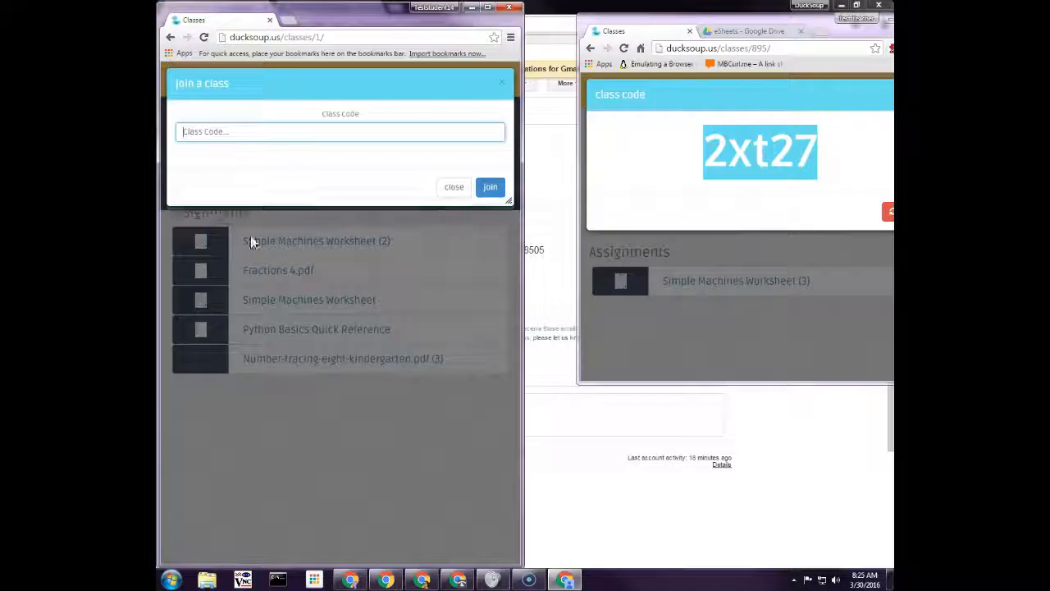
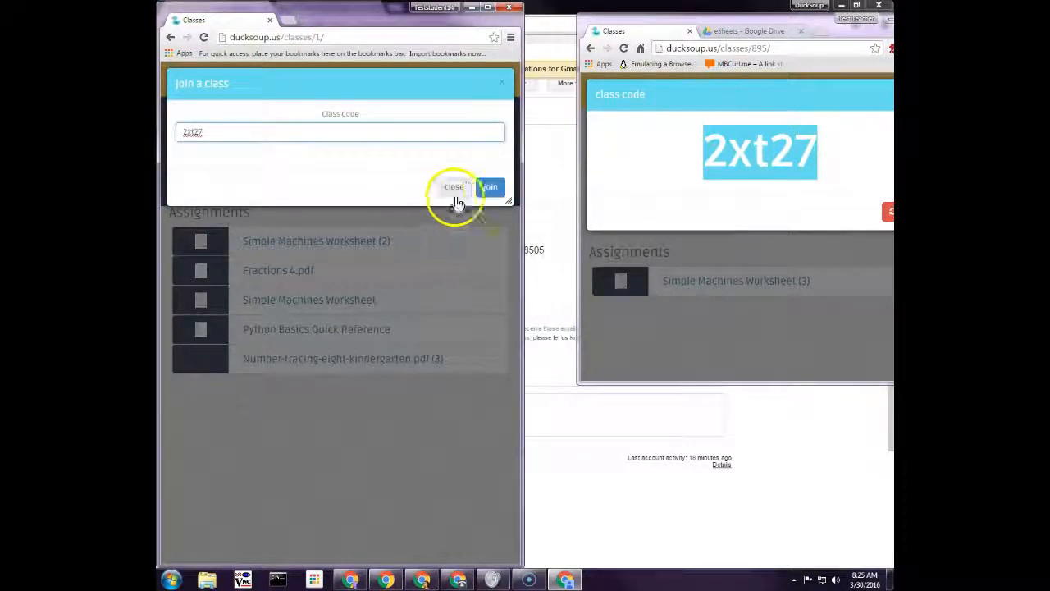
{"action": "left_click", "coordinate": [489, 186]}
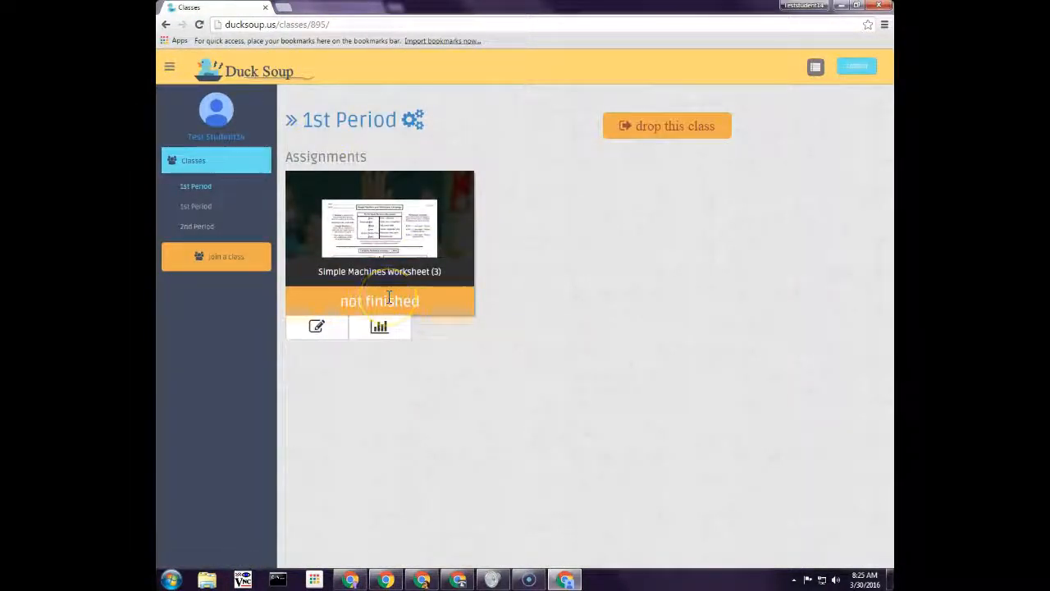
{"action": "left_click", "coordinate": [379, 228]}
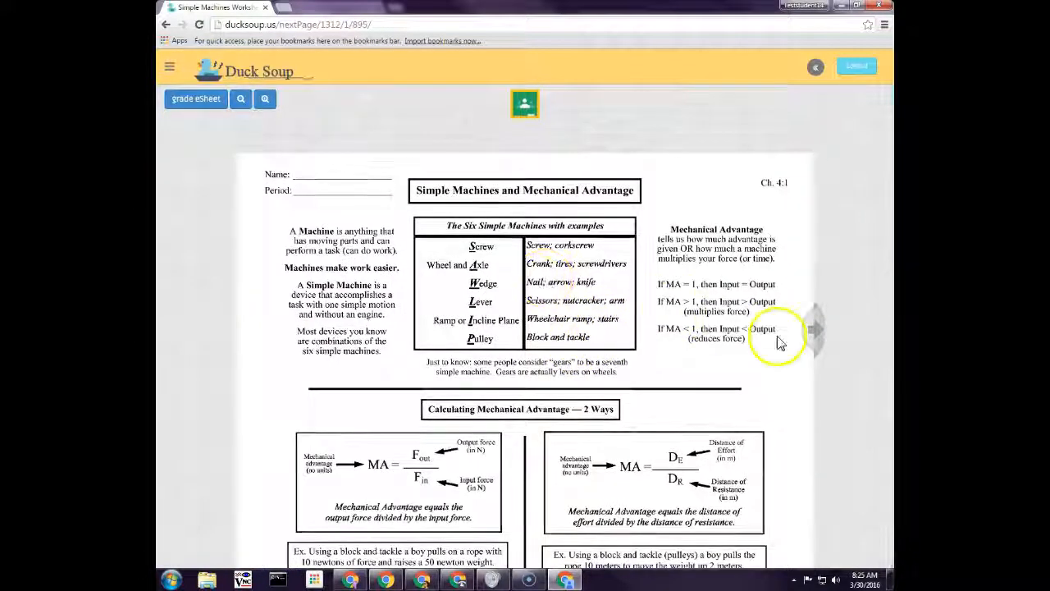
{"action": "scroll", "scroll_direction": "down", "scroll_amount": 3}
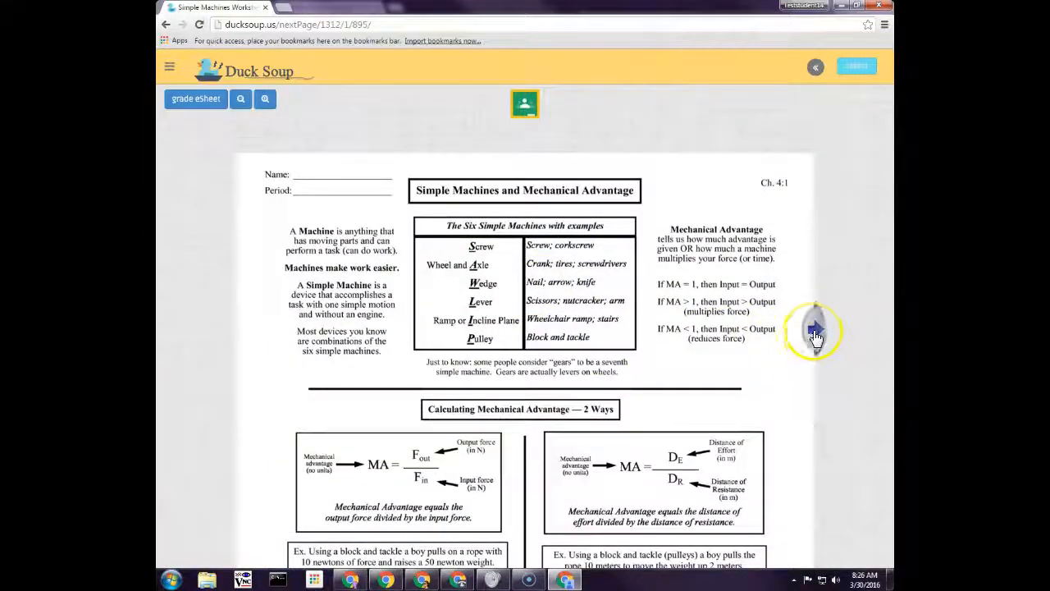
{"action": "left_click", "coordinate": [815, 330]}
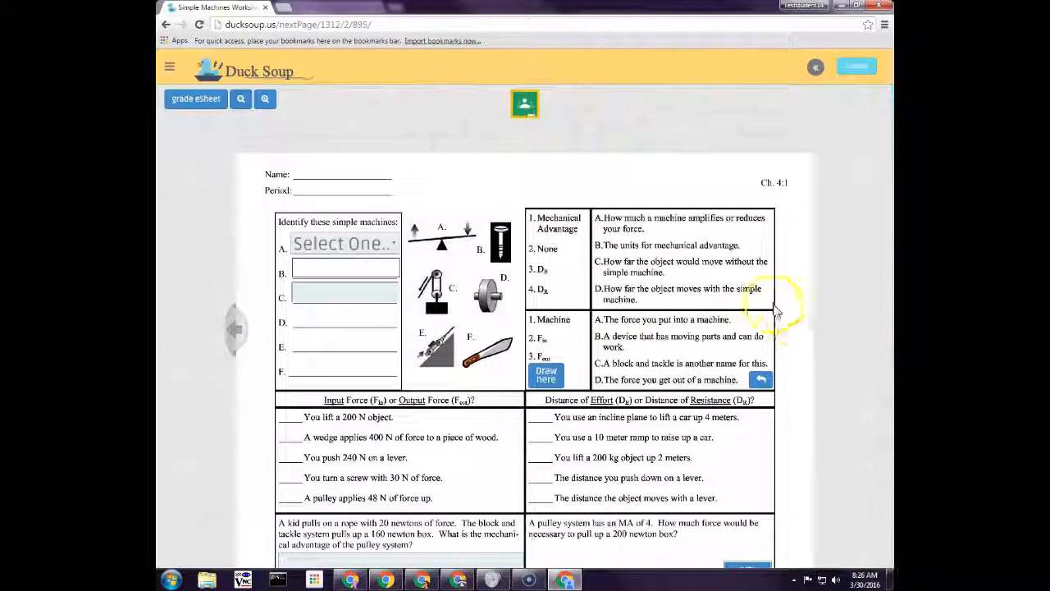
{"action": "scroll", "scroll_direction": "down", "scroll_amount": 3}
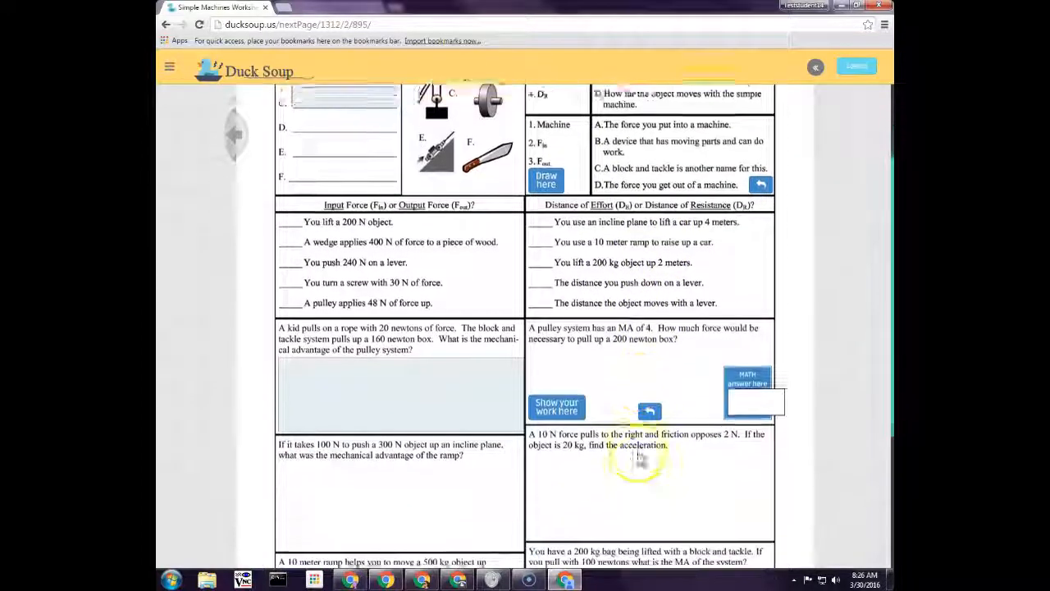
{"action": "scroll", "scroll_direction": "up", "scroll_amount": 3}
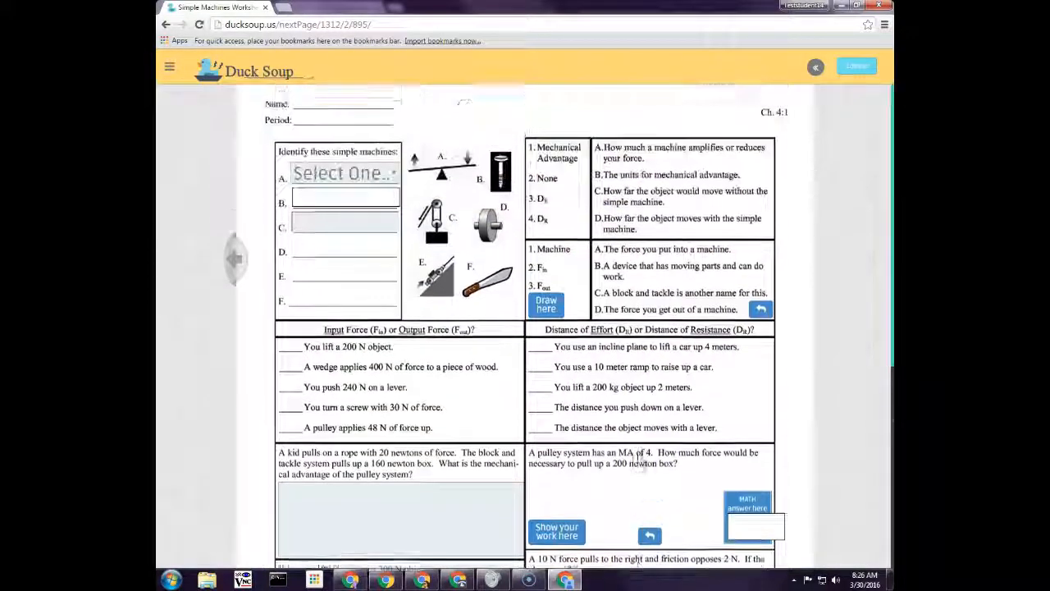
{"action": "left_click", "coordinate": [343, 173]}
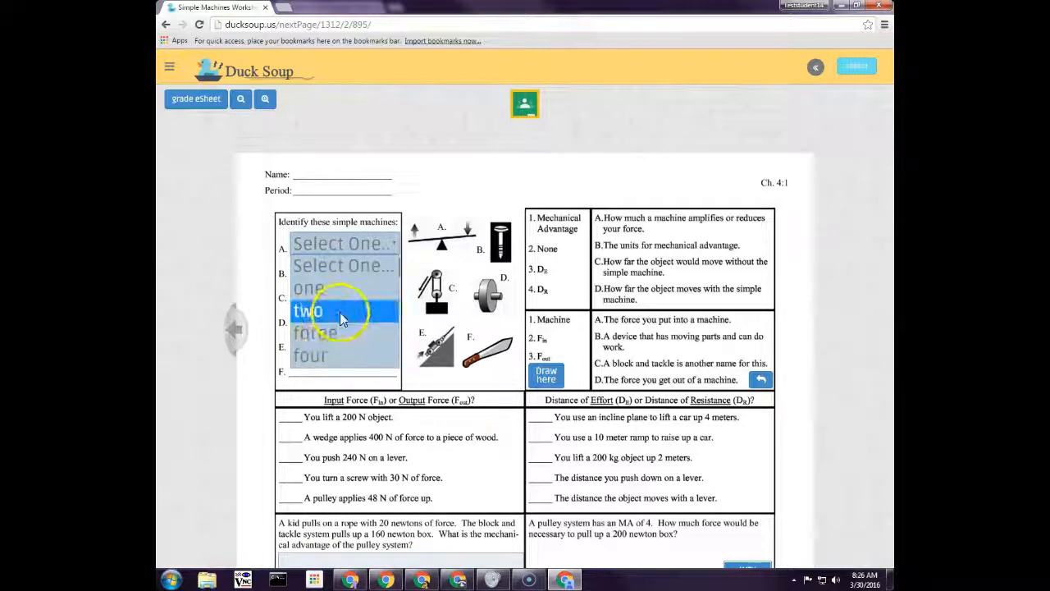
{"action": "left_click", "coordinate": [310, 310]}
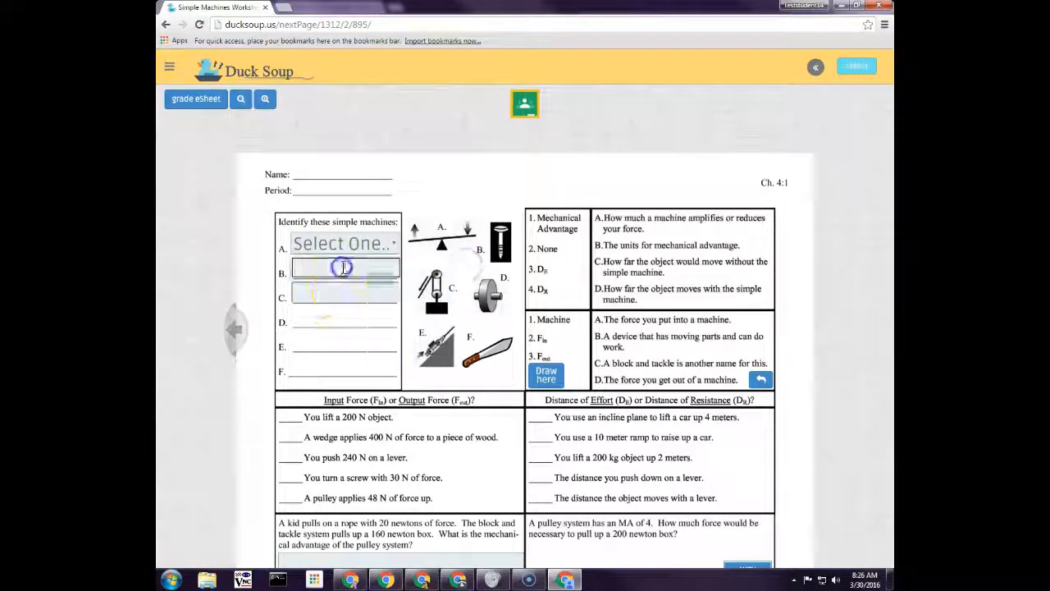
{"action": "scroll", "scroll_direction": "down", "scroll_amount": 3}
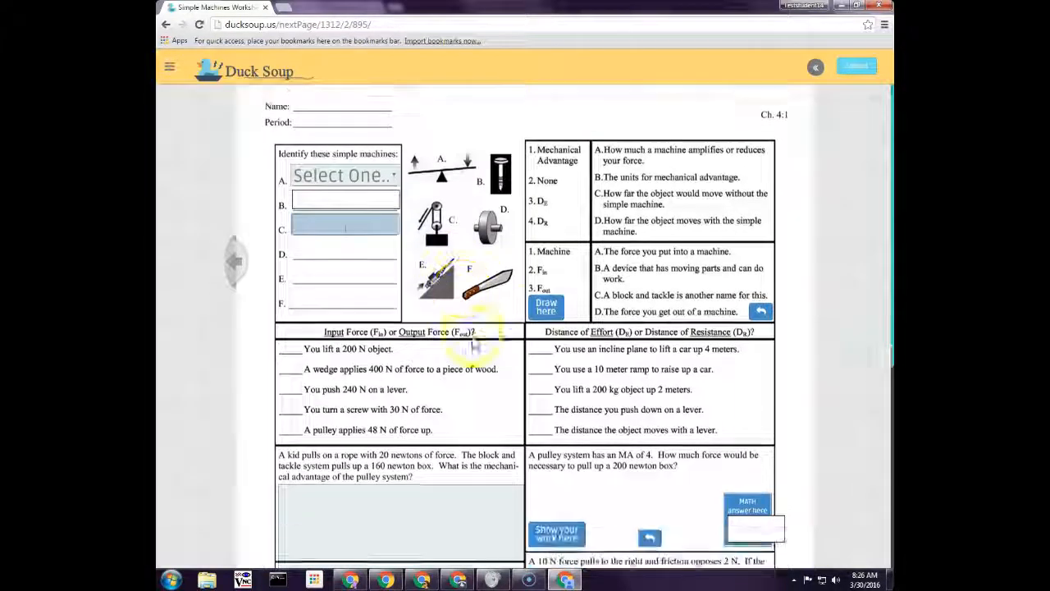
{"action": "scroll", "scroll_direction": "down", "scroll_amount": 3}
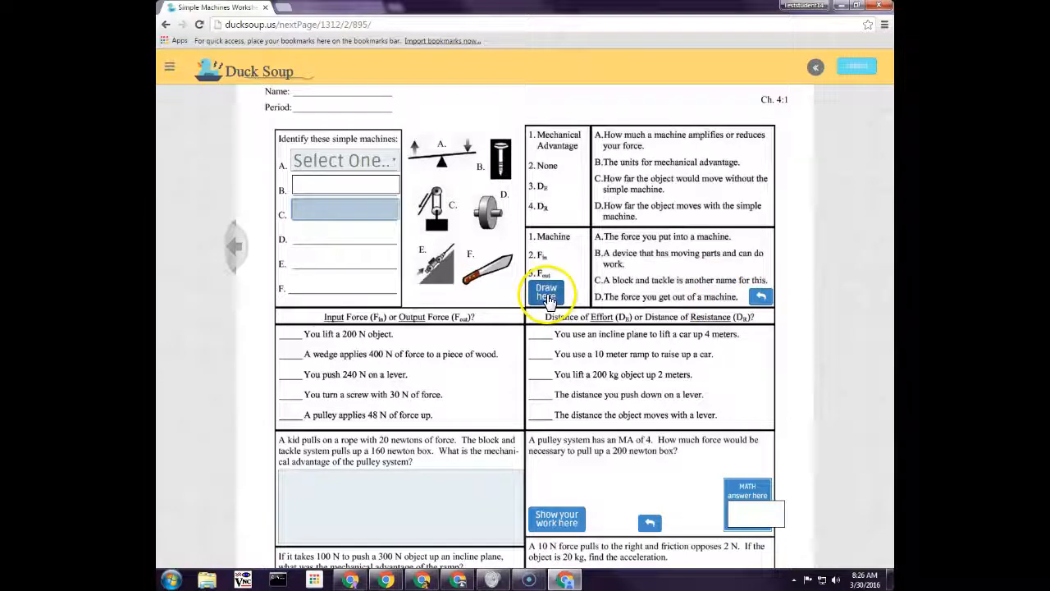
Draw lines matching None and Fin to definition A, and DE to definition D.
{"action": "left_click", "coordinate": [546, 291]}
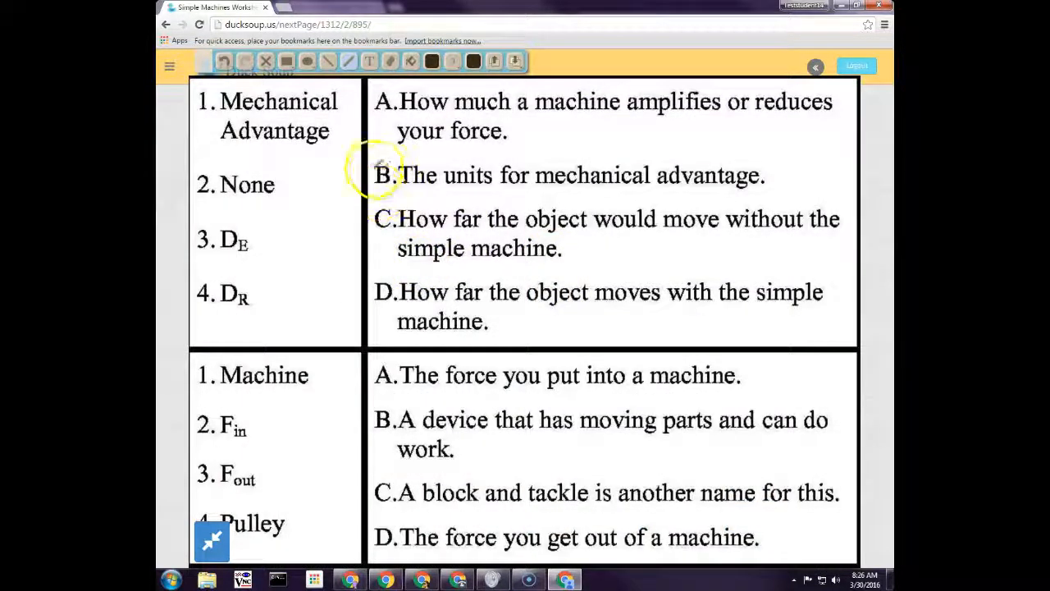
{"action": "left_click_drag", "start_coordinate": [237, 184], "coordinate": [389, 100]}
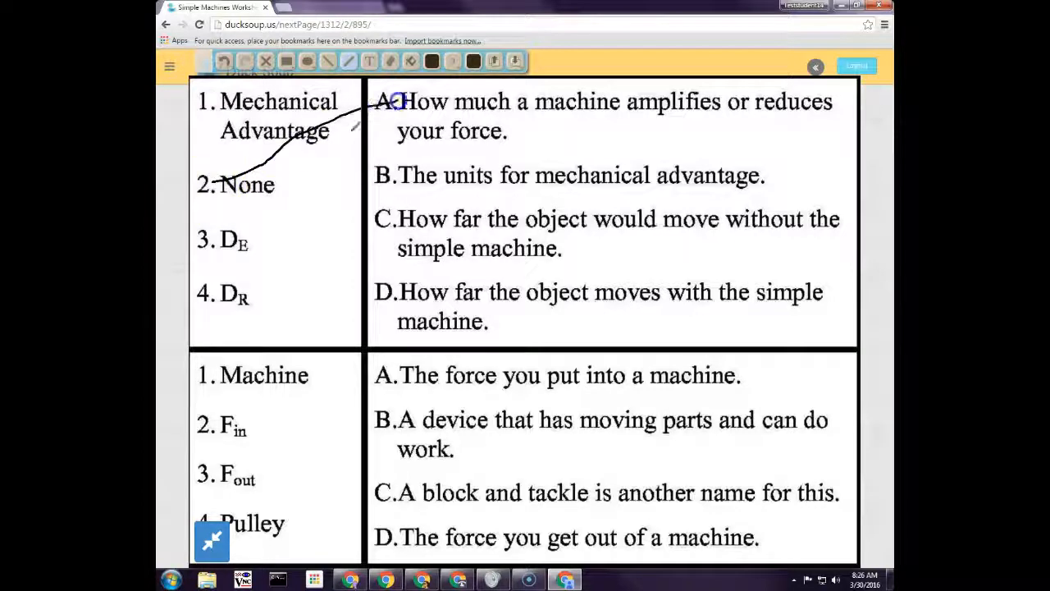
{"action": "left_click_drag", "start_coordinate": [246, 242], "coordinate": [374, 292]}
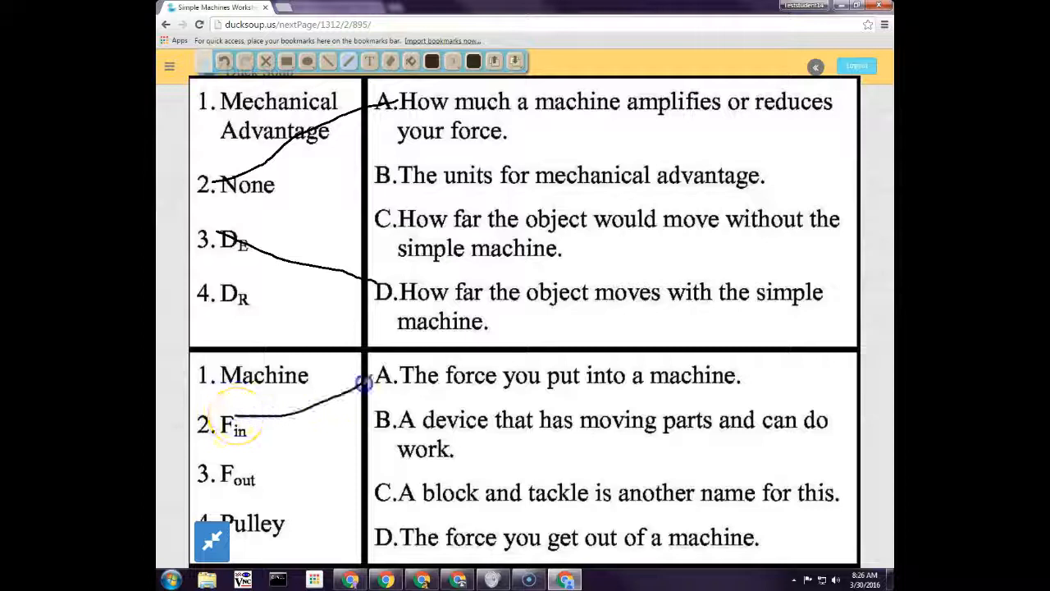
{"action": "left_click_drag", "start_coordinate": [361, 377], "coordinate": [385, 480]}
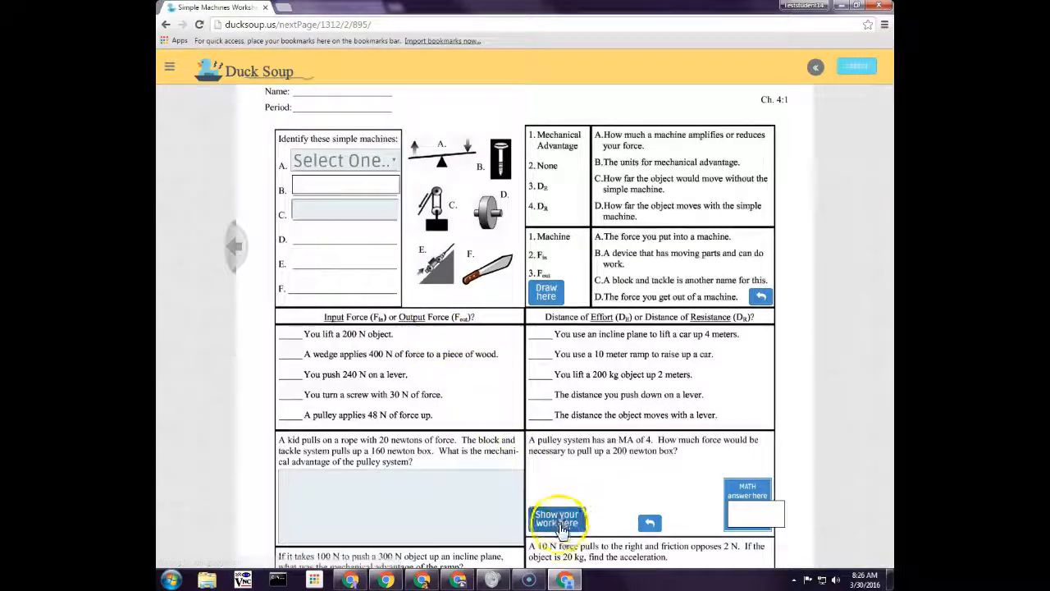
Sketch work for the MA-4 pulley question, then select the math answer box.
{"action": "left_click", "coordinate": [557, 518]}
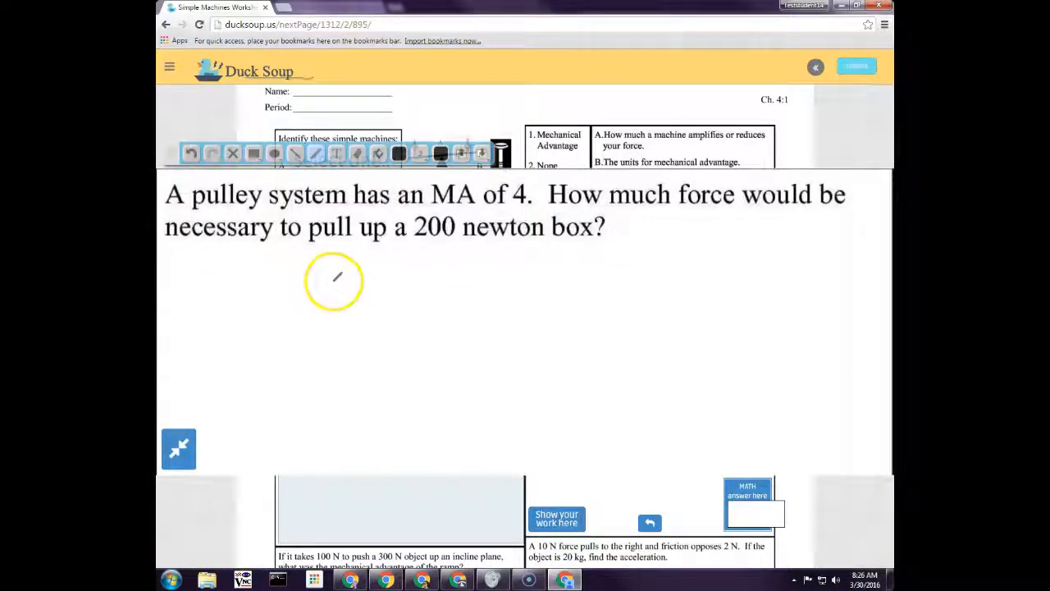
{"action": "left_click_drag", "start_coordinate": [345, 271], "coordinate": [349, 357]}
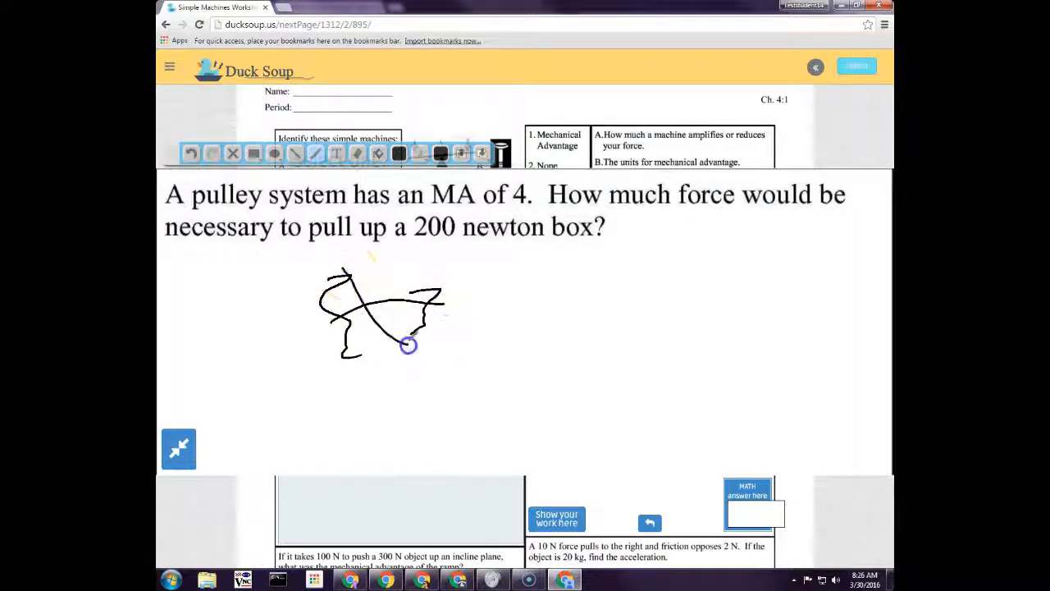
{"action": "left_click", "coordinate": [178, 449]}
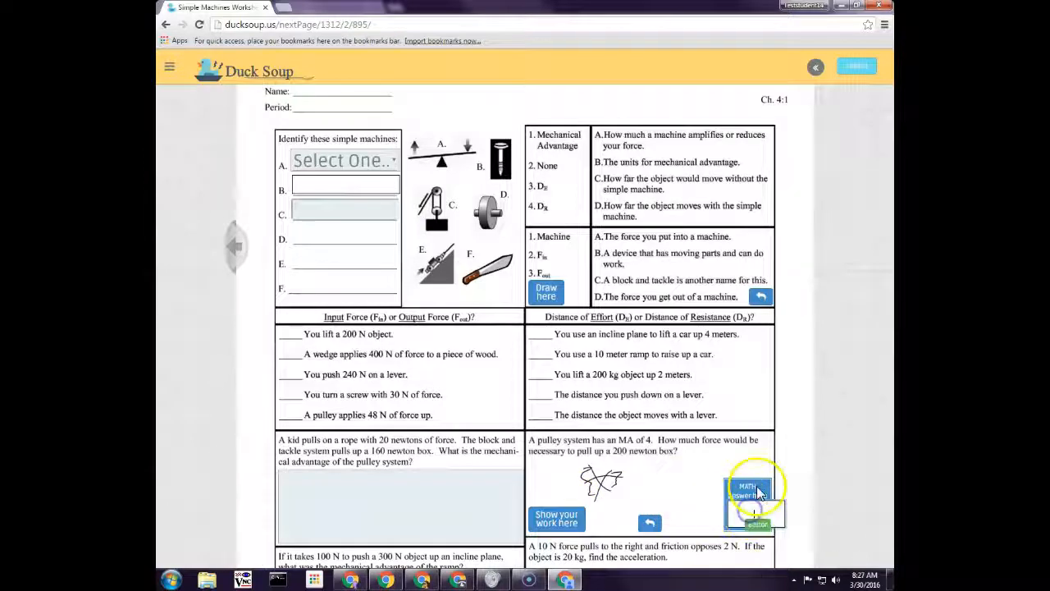
{"action": "left_click", "coordinate": [399, 504]}
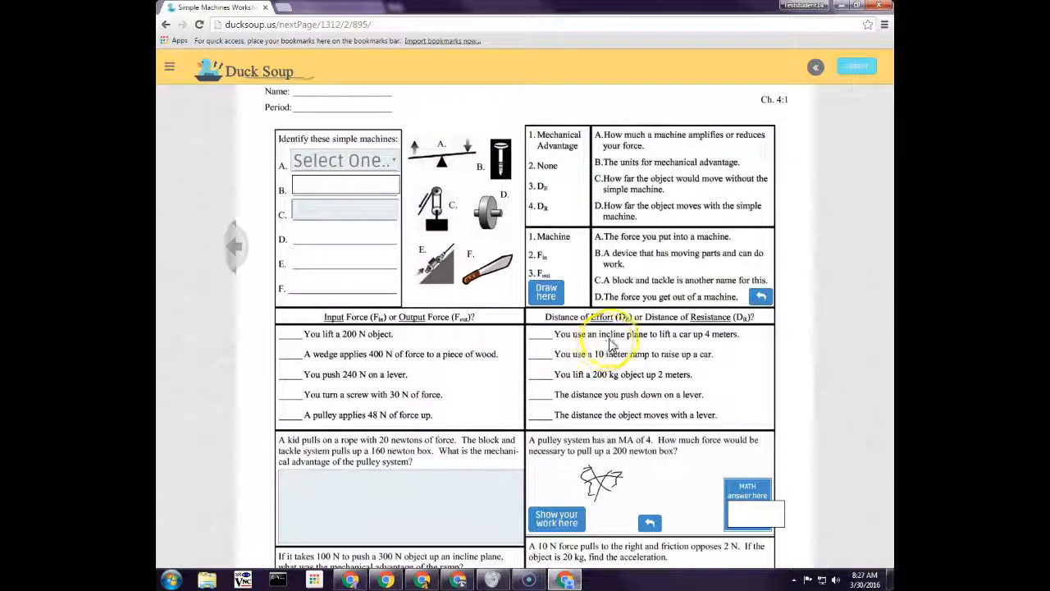
{"action": "mouse_move", "coordinate": [411, 164]}
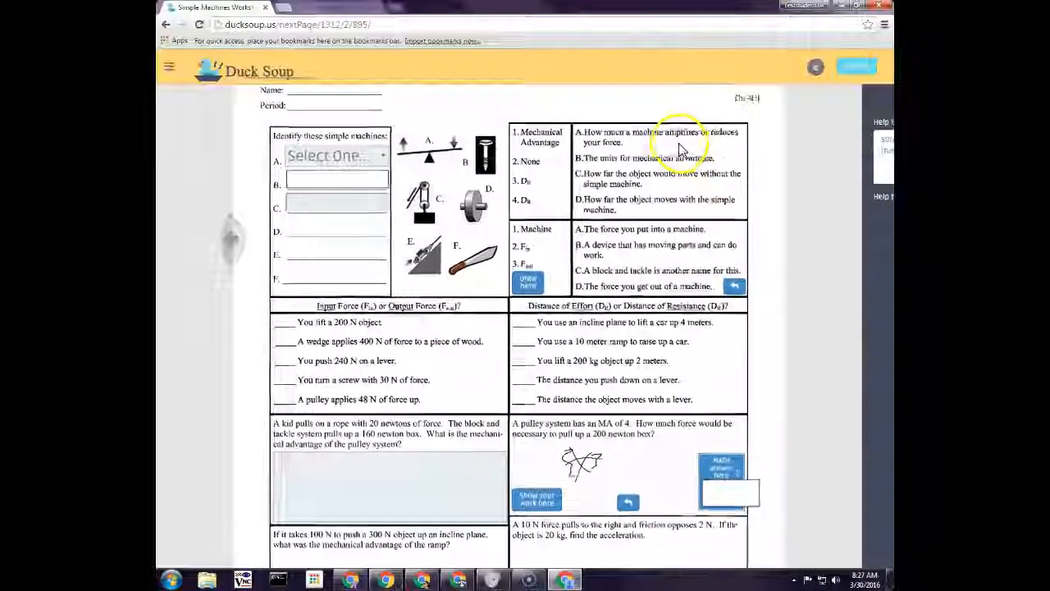
Navigate back to page 1 of the Simple Machines eSheet.
{"action": "scroll", "scroll_direction": "down", "scroll_amount": 3}
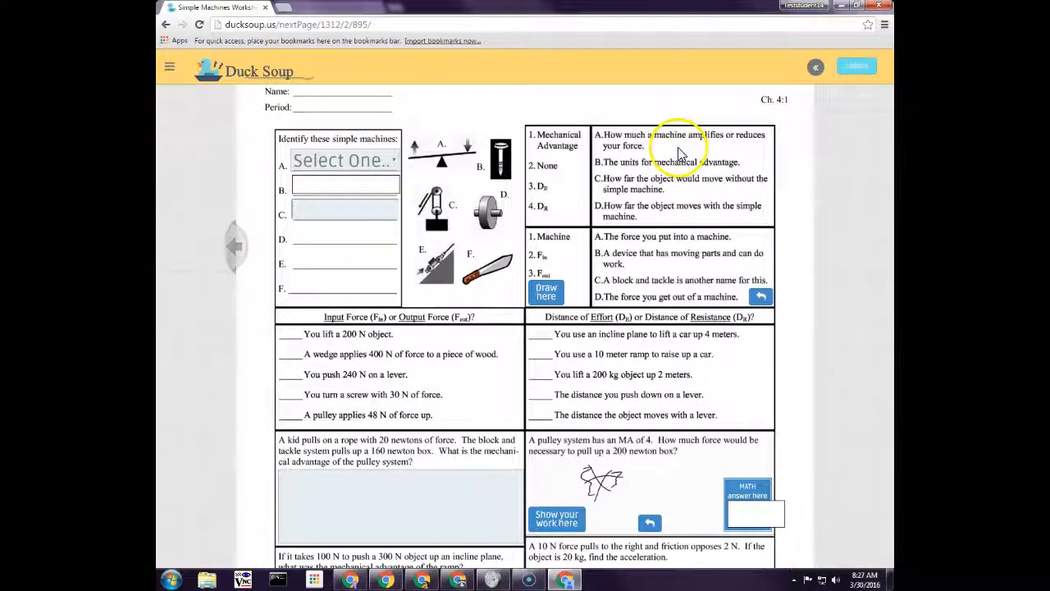
{"action": "left_click", "coordinate": [815, 67]}
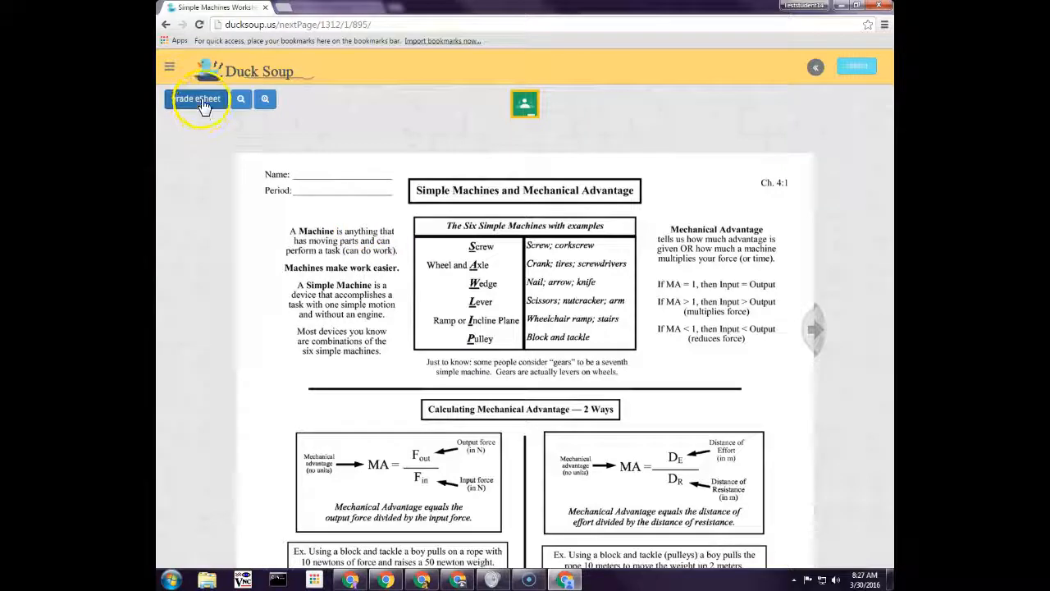
{"action": "mouse_move", "coordinate": [484, 151]}
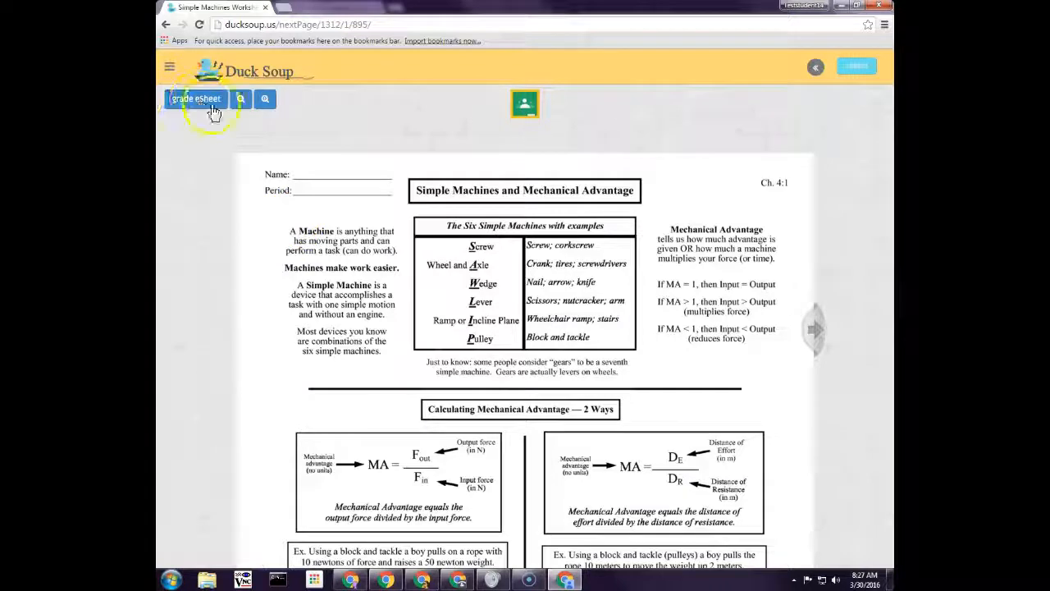
{"action": "mouse_move", "coordinate": [197, 107]}
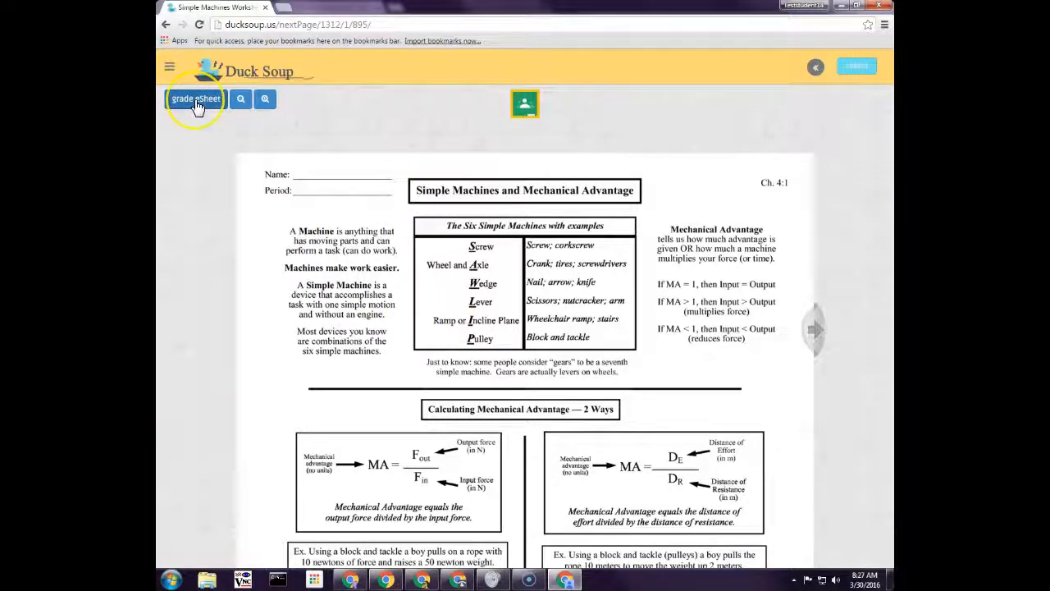
{"action": "left_click", "coordinate": [195, 99]}
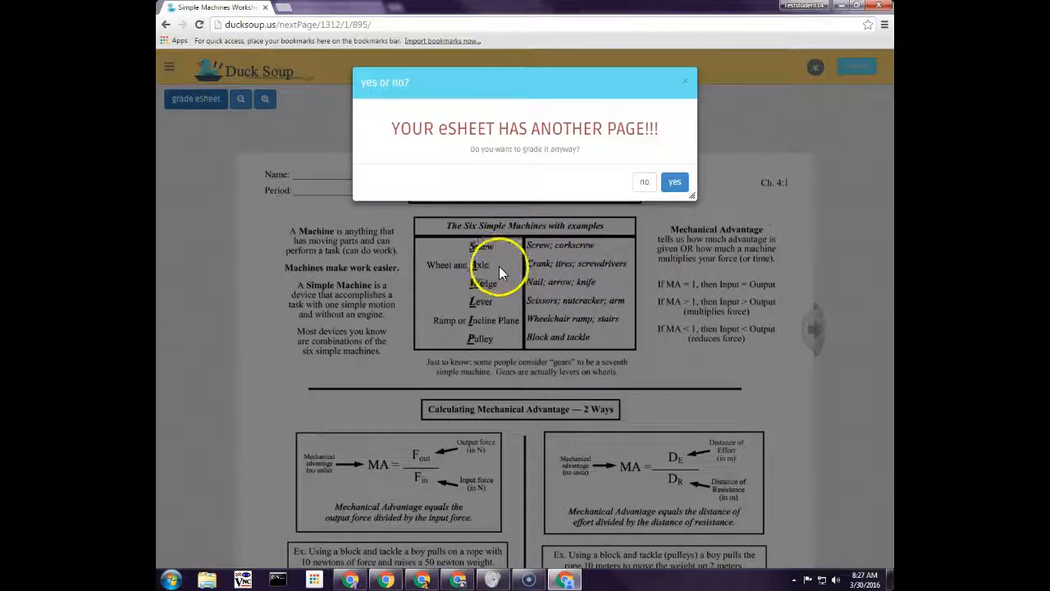
{"action": "mouse_move", "coordinate": [394, 128]}
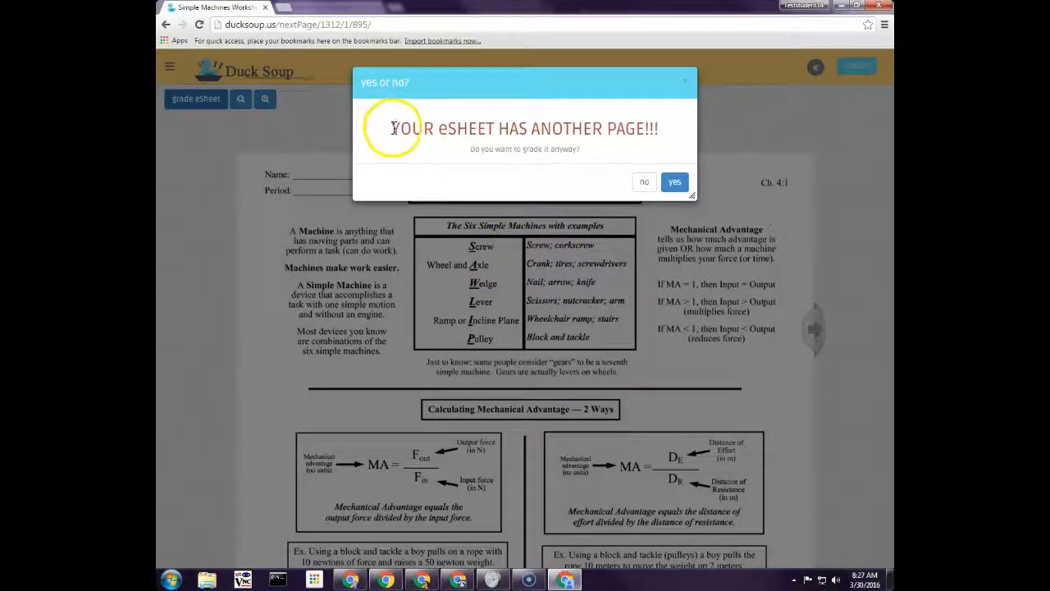
{"action": "mouse_move", "coordinate": [569, 152]}
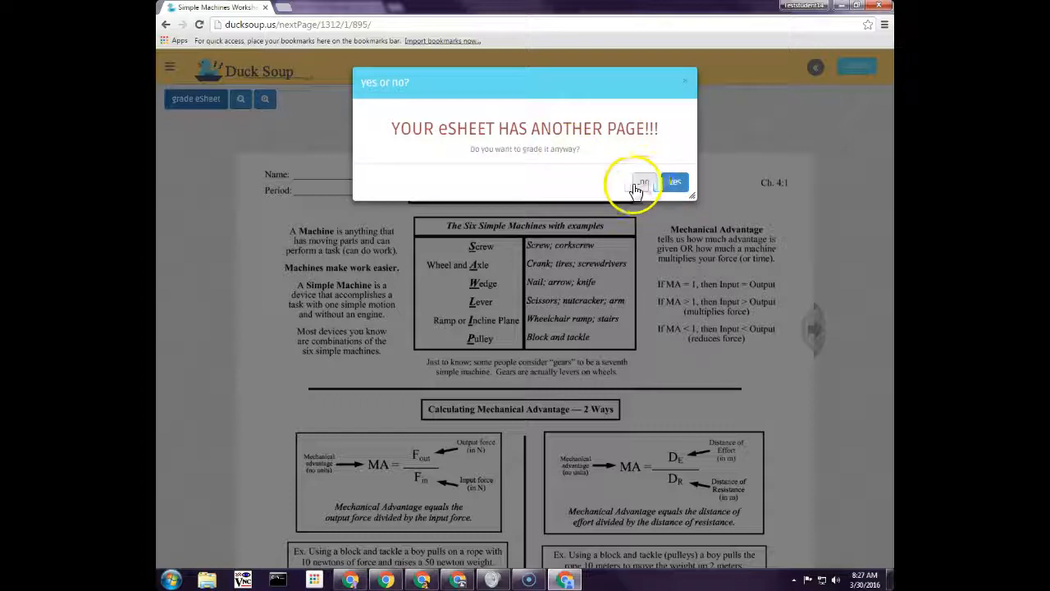
{"action": "left_click", "coordinate": [643, 182]}
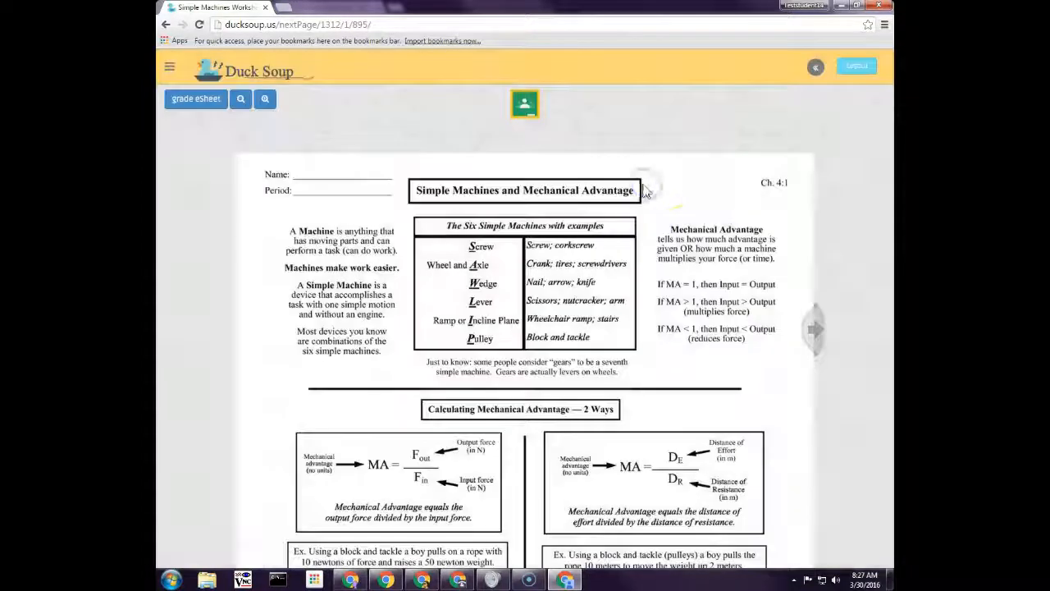
On page 2, request grading and decline the incomplete-eSheet warning.
{"action": "left_click", "coordinate": [814, 328]}
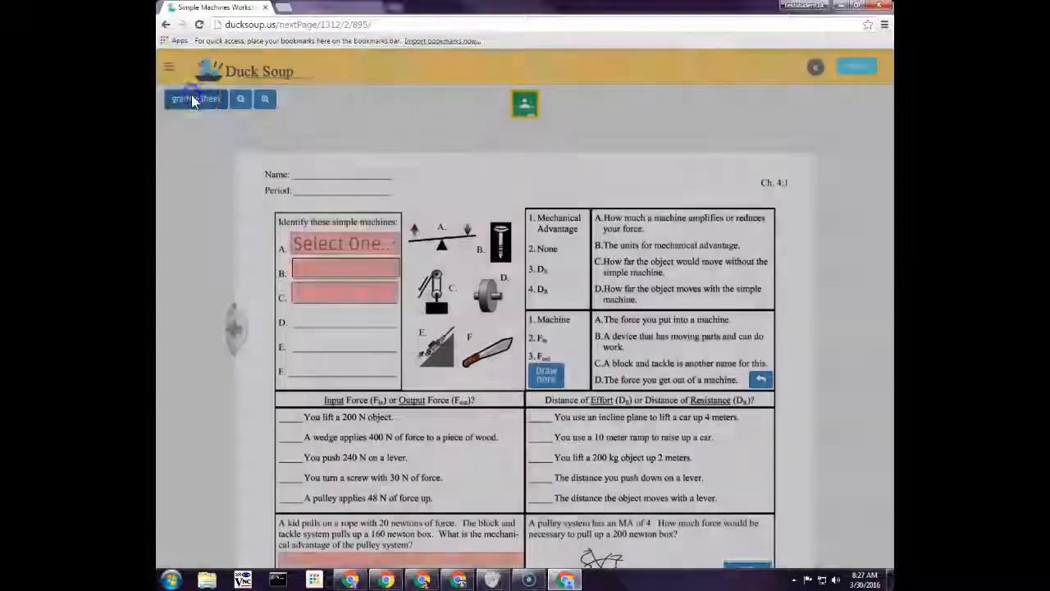
{"action": "left_click", "coordinate": [196, 99]}
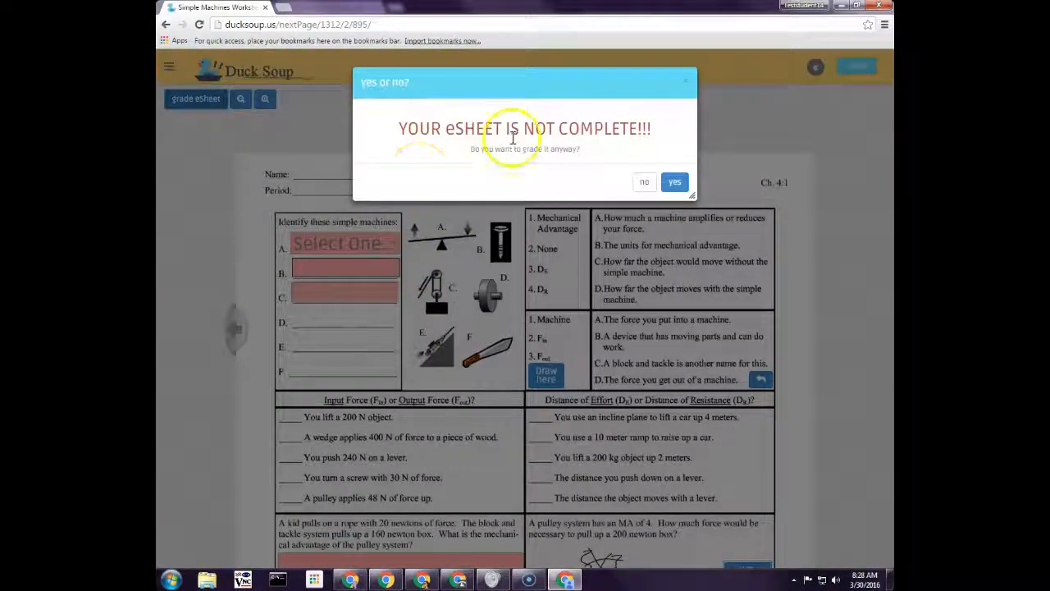
{"action": "mouse_move", "coordinate": [447, 324]}
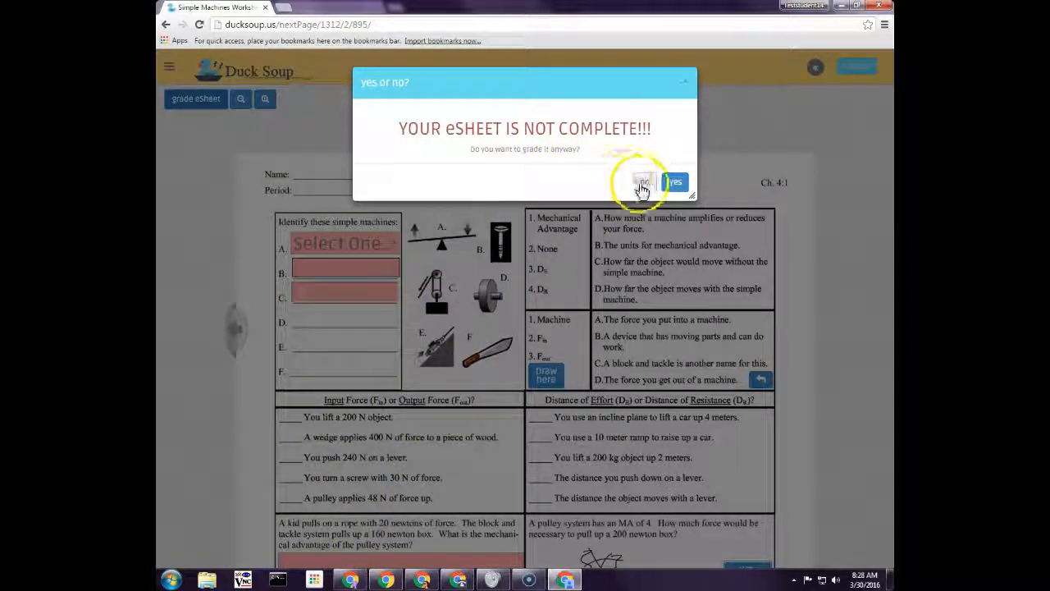
{"action": "mouse_move", "coordinate": [584, 117]}
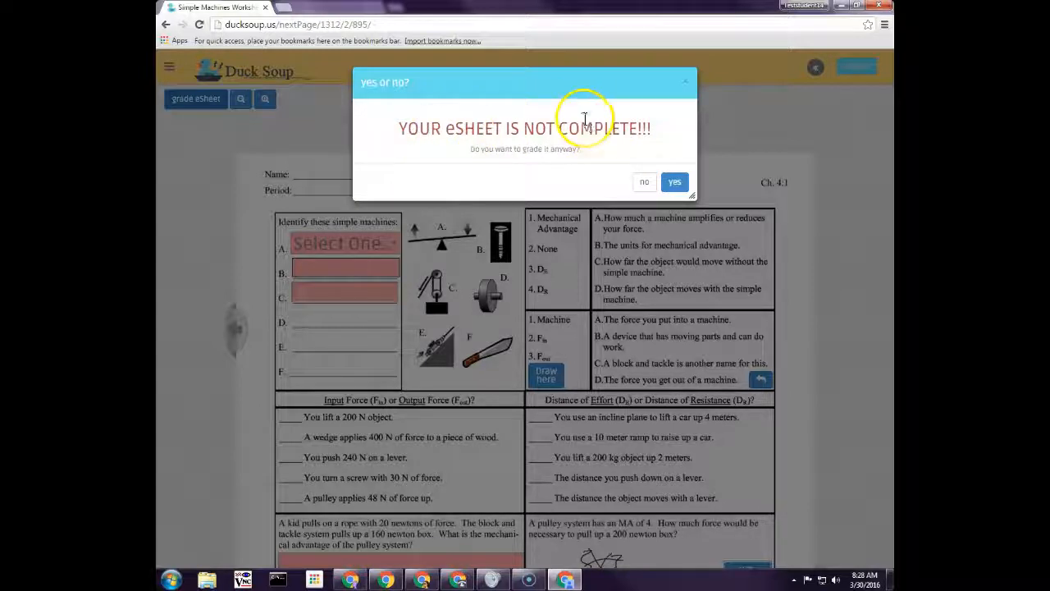
{"action": "left_click", "coordinate": [644, 181]}
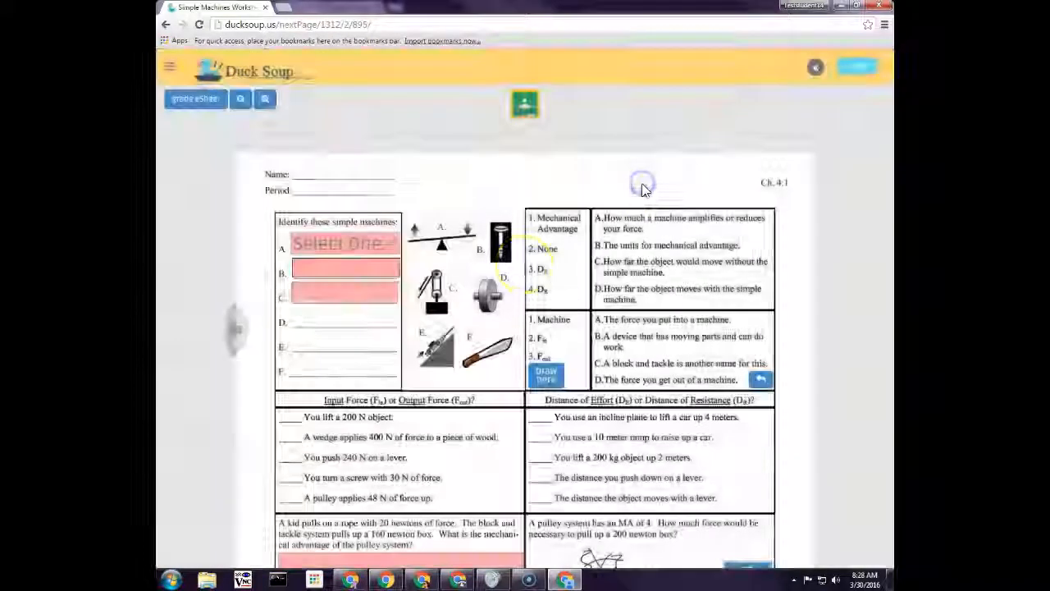